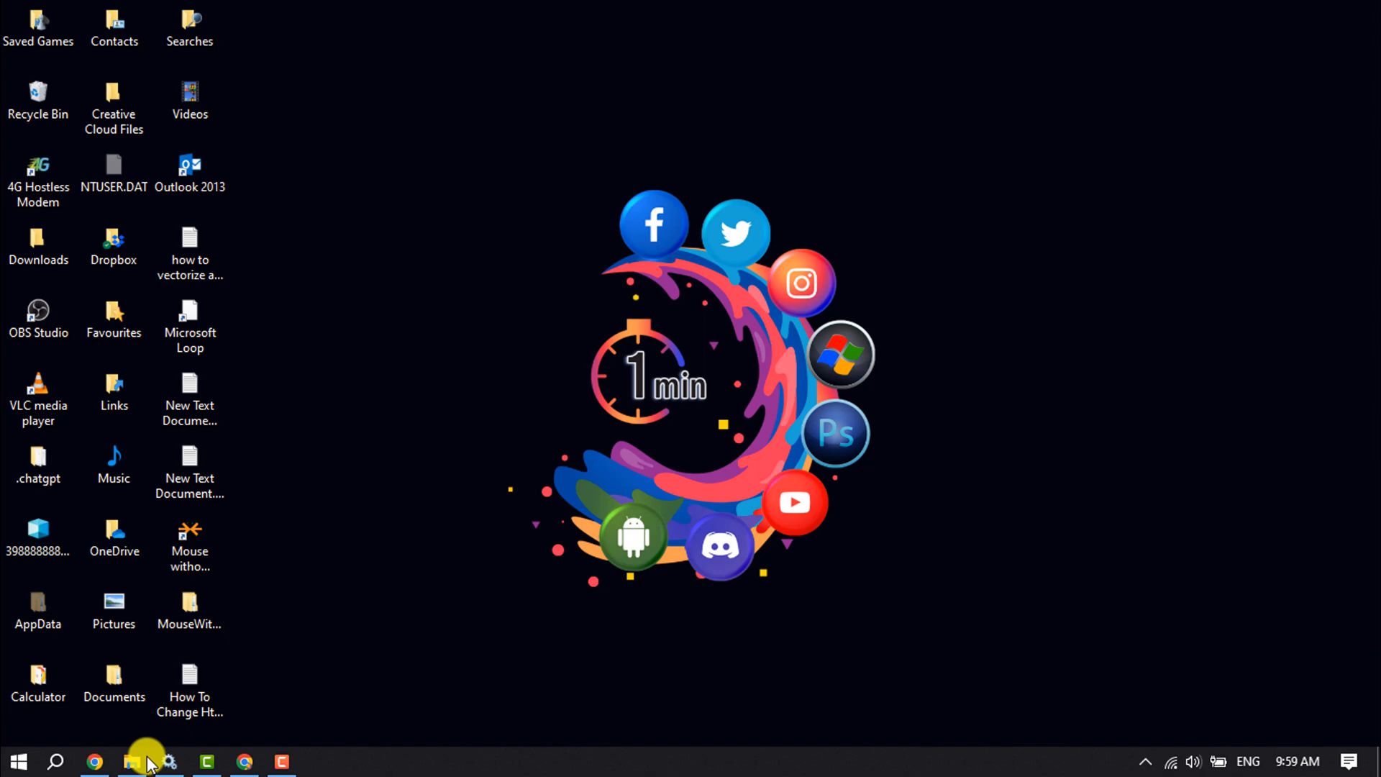
- Preview clippingpathline.com's files in Downloads, then go back and select the folder
left_click(136, 761)
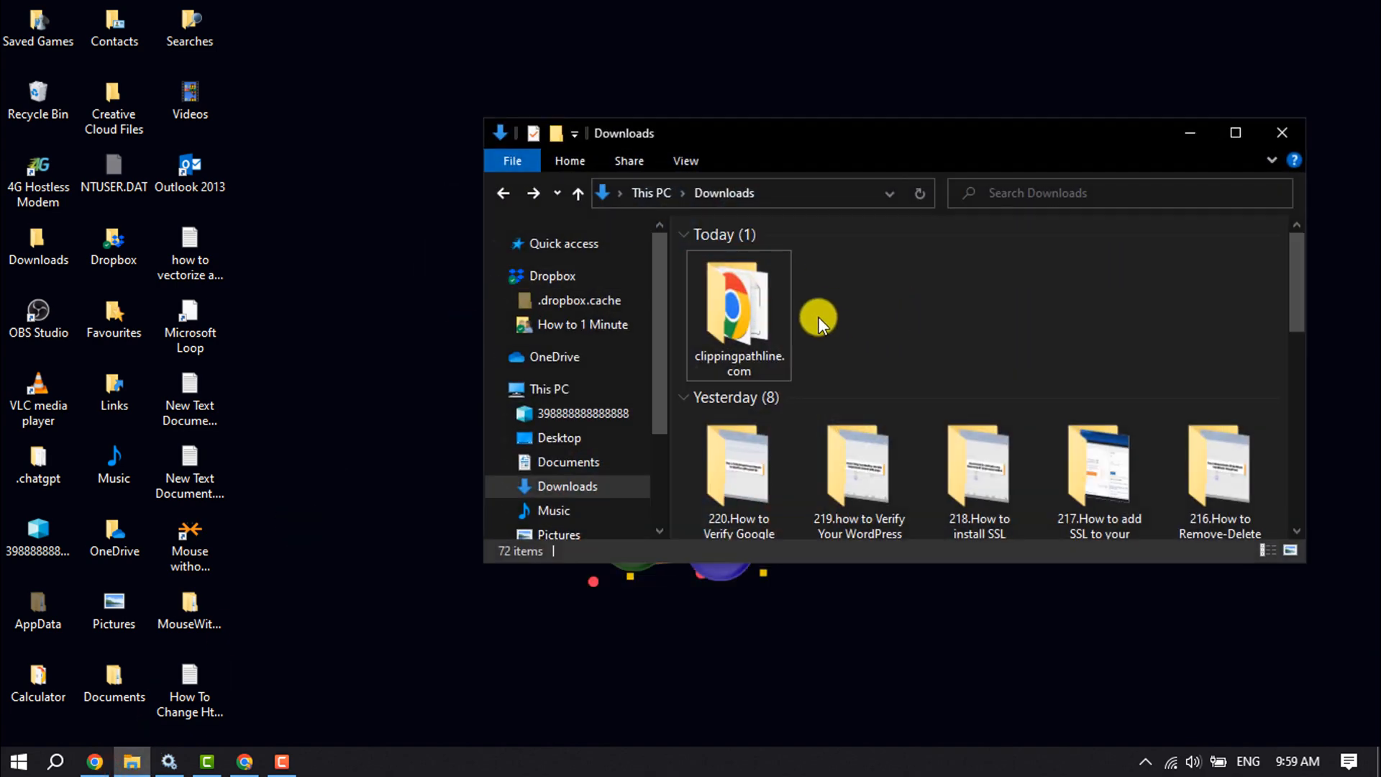
mouse_move(776, 329)
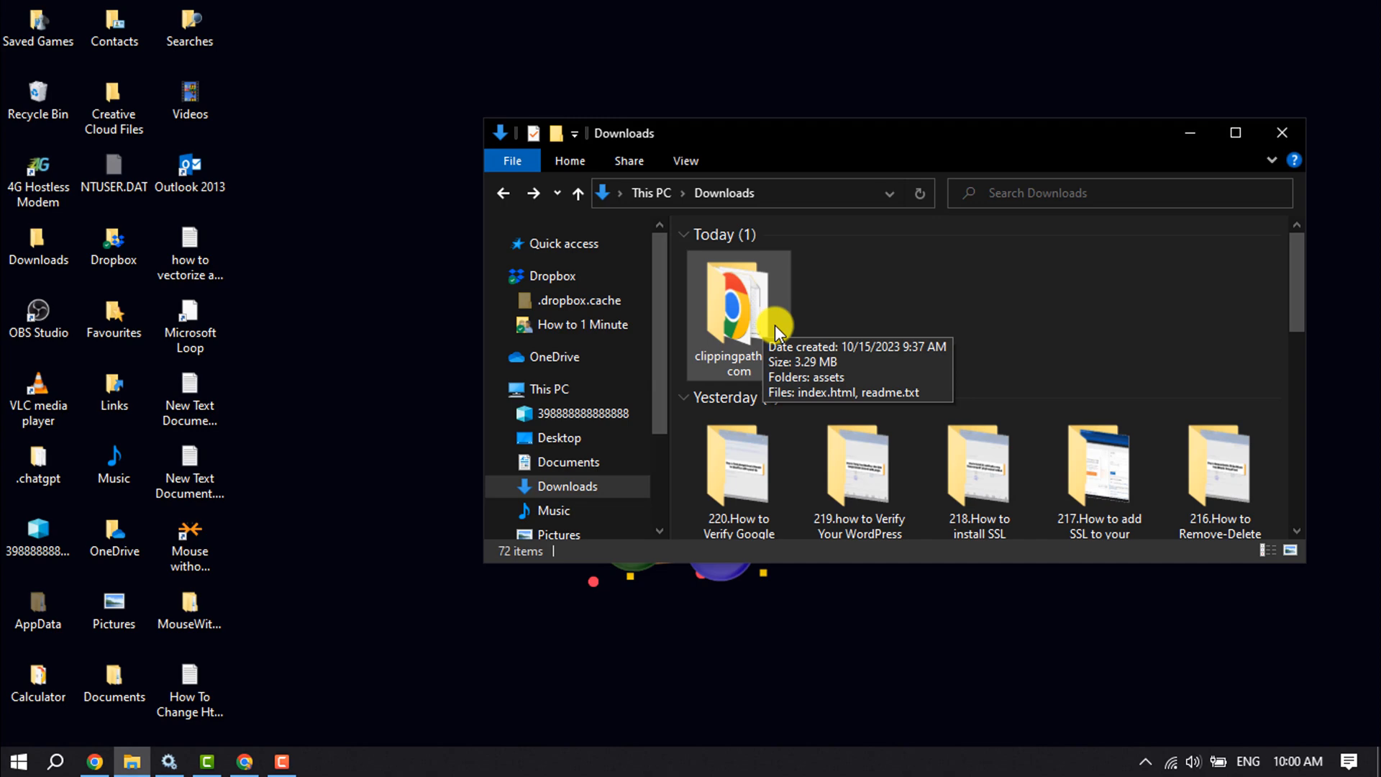
double_click(734, 304)
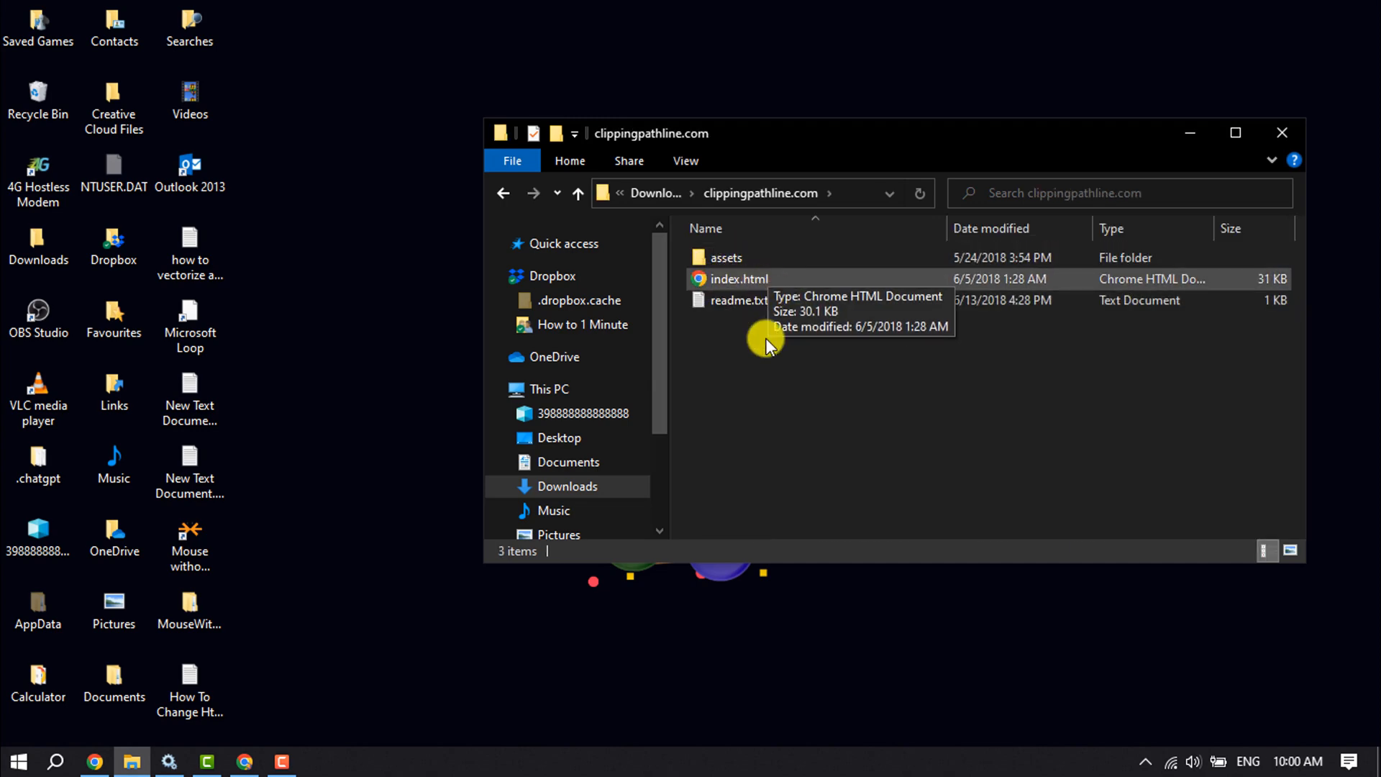
left_click(503, 193)
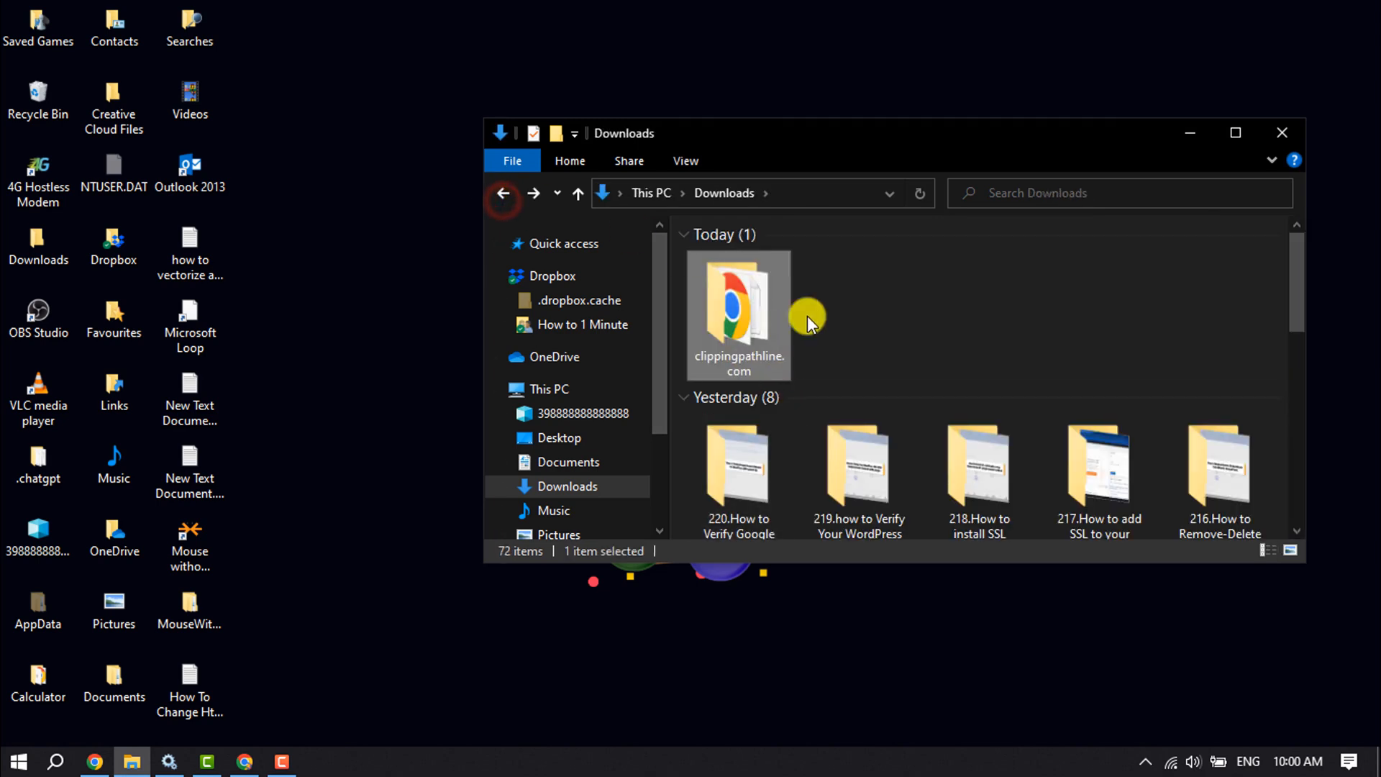
mouse_move(781, 353)
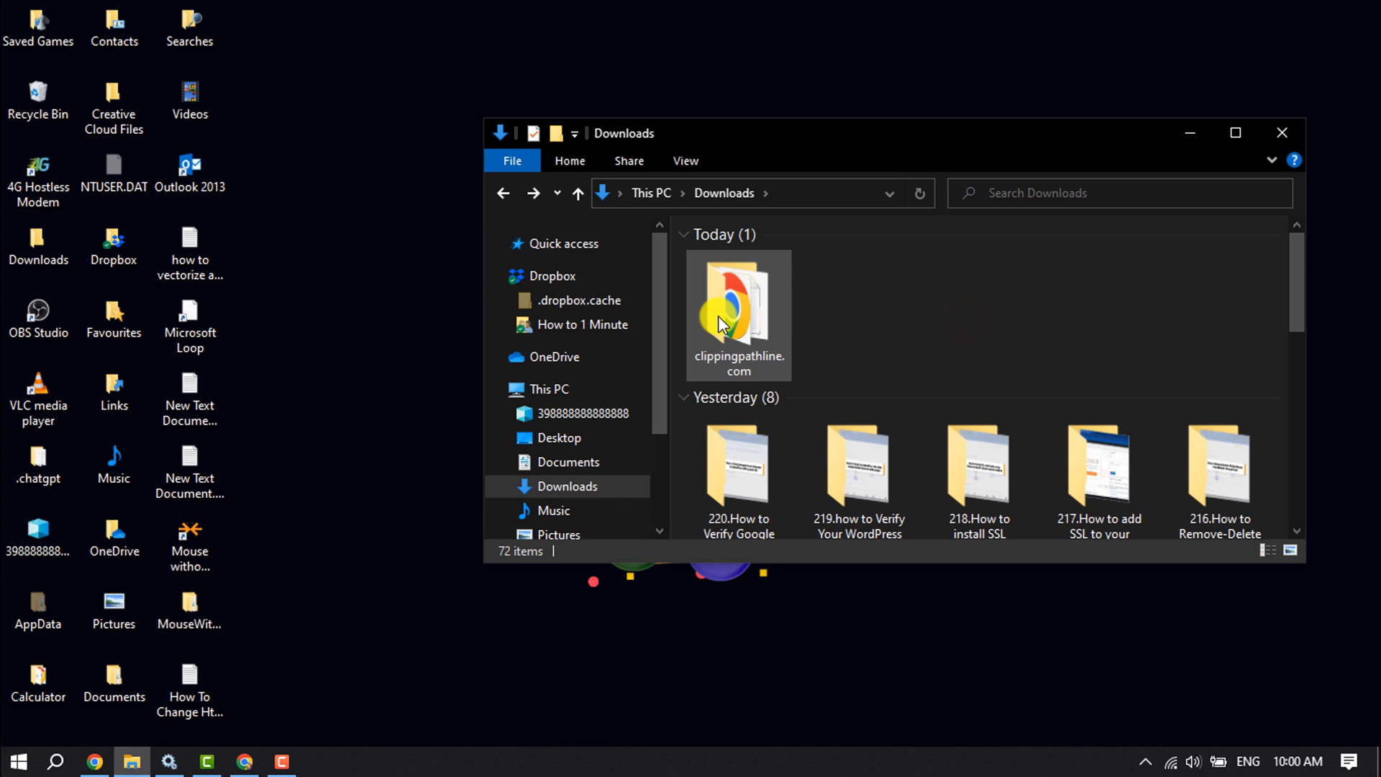
left_click(737, 307)
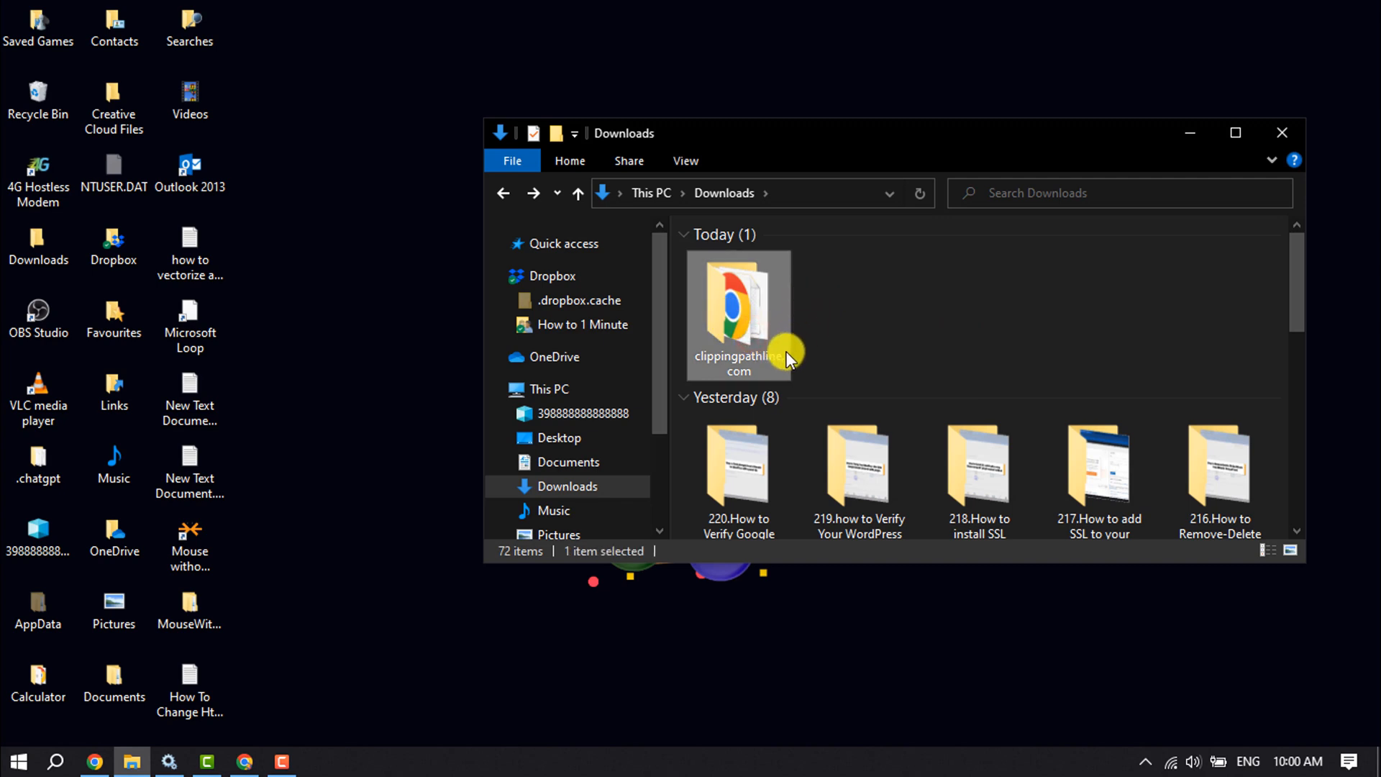
mouse_move(721, 356)
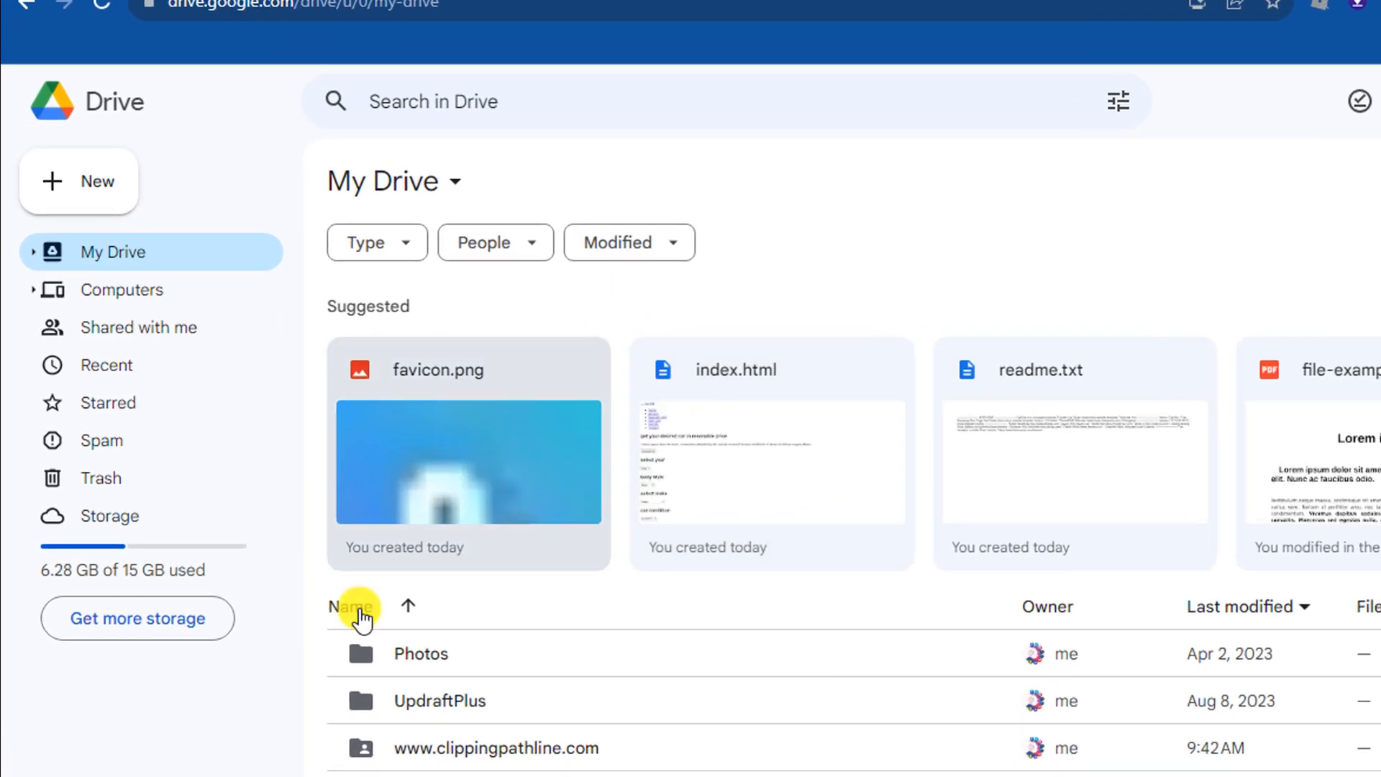
- Folder-upload clippingpathline.com from Downloads to My Drive, briefly opening and closing Share
left_click(78, 180)
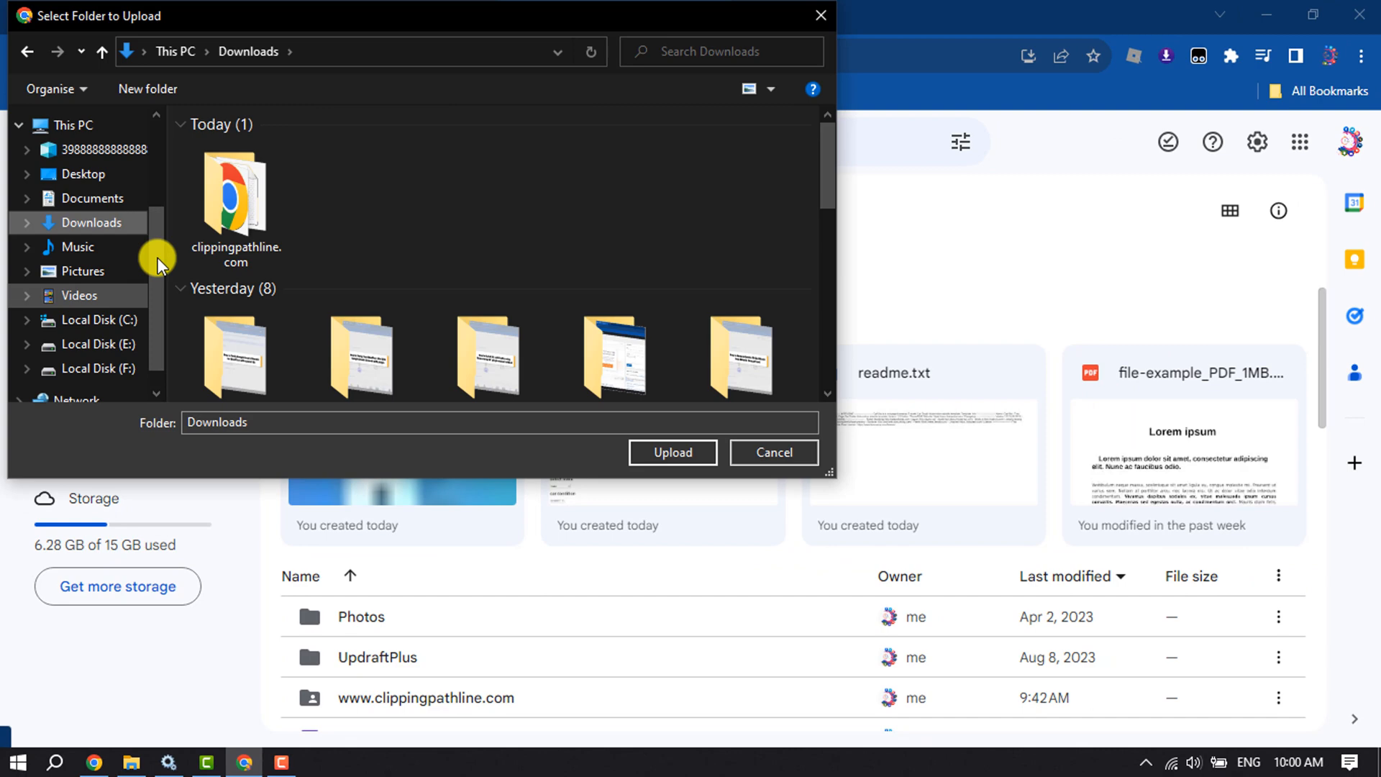
left_click(236, 202)
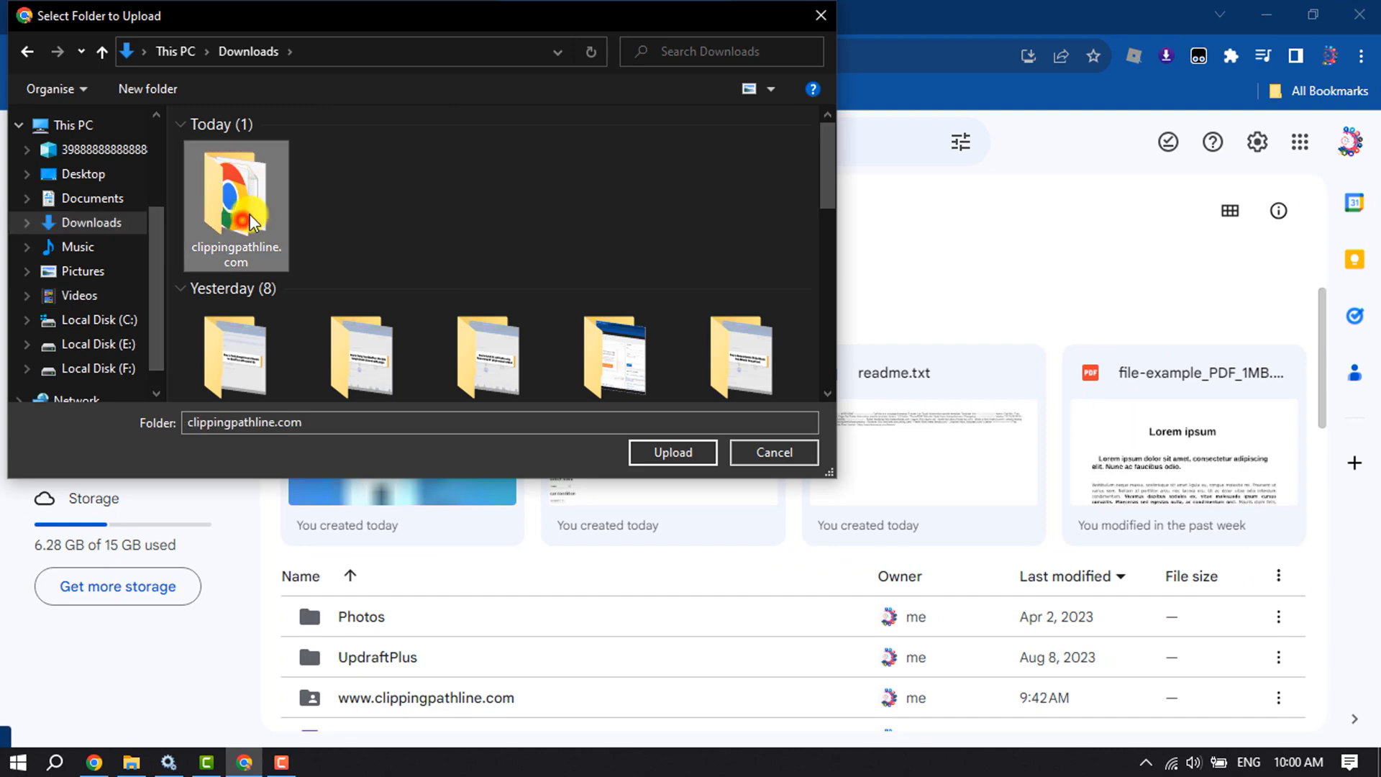
left_click(672, 452)
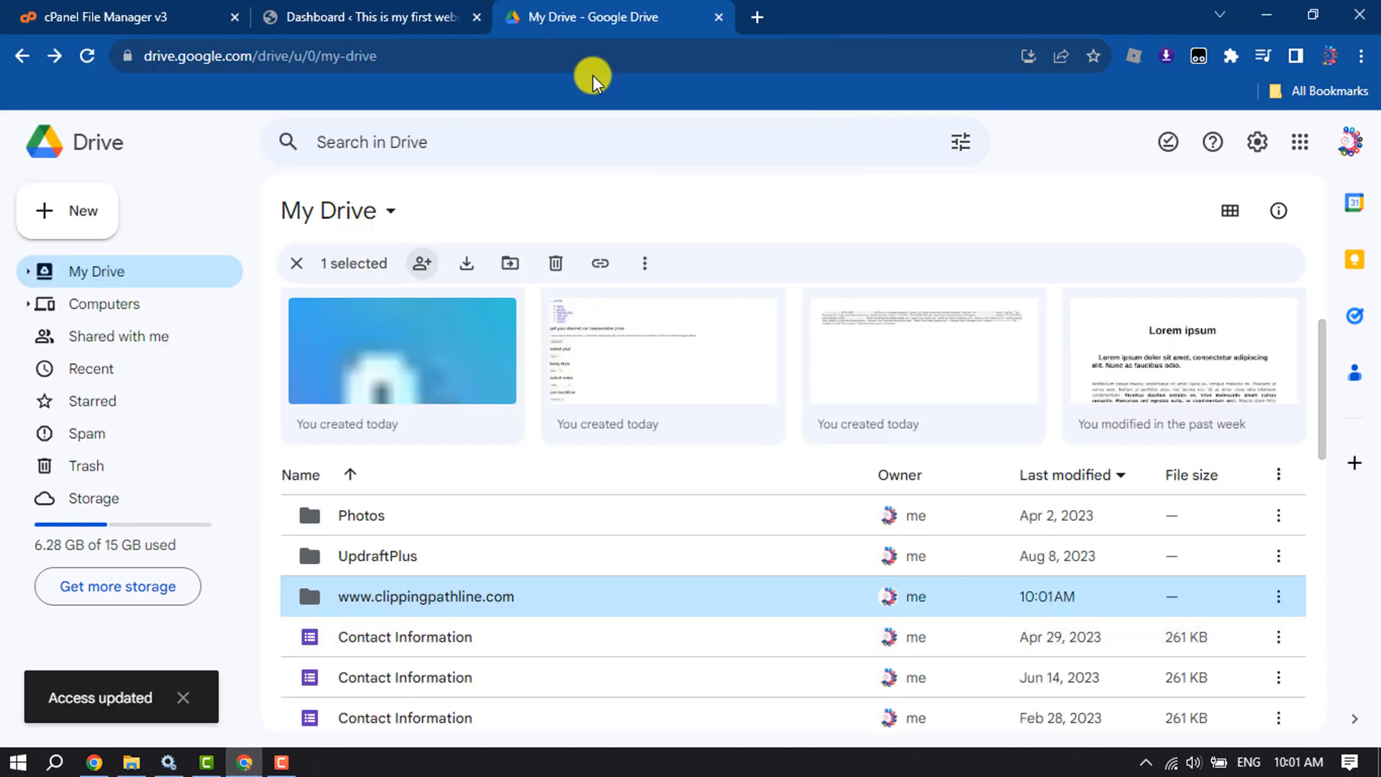
mouse_move(479, 597)
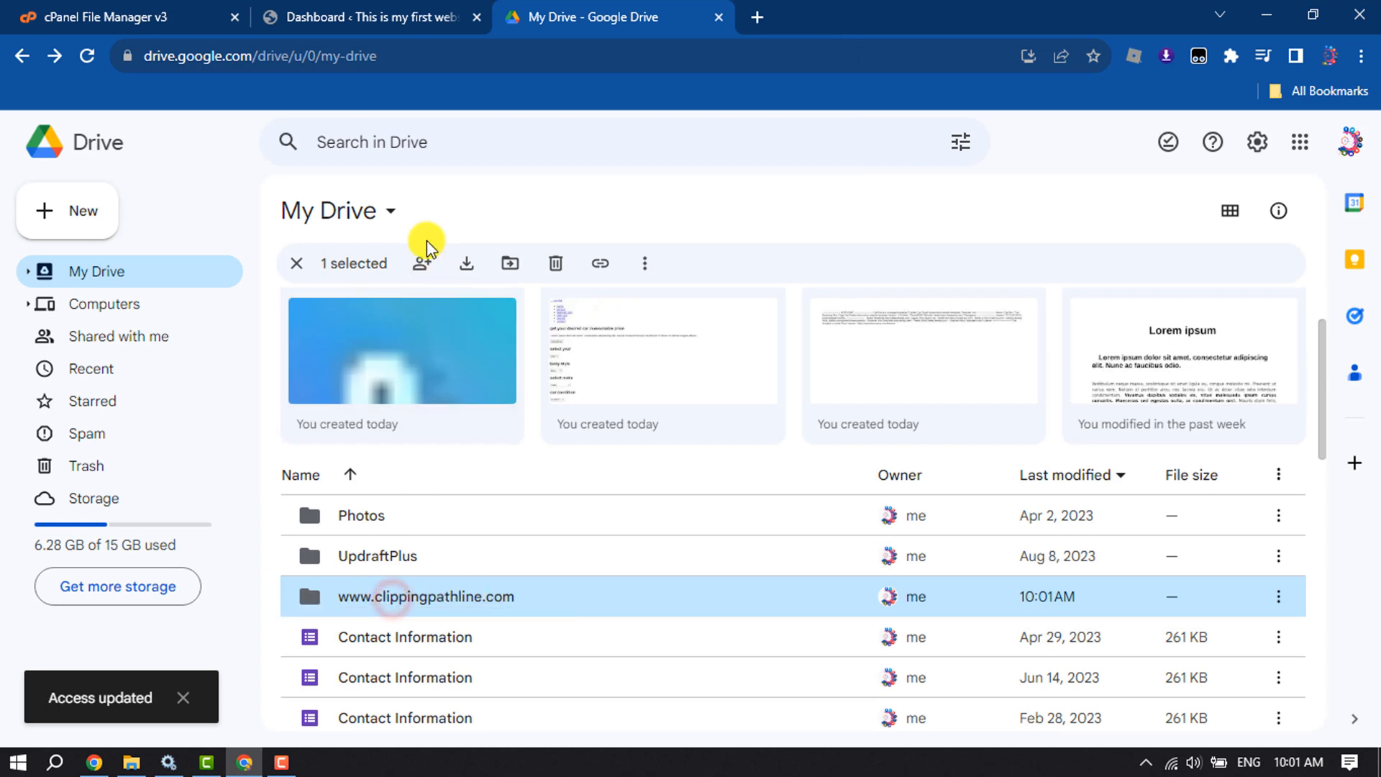
left_click(420, 263)
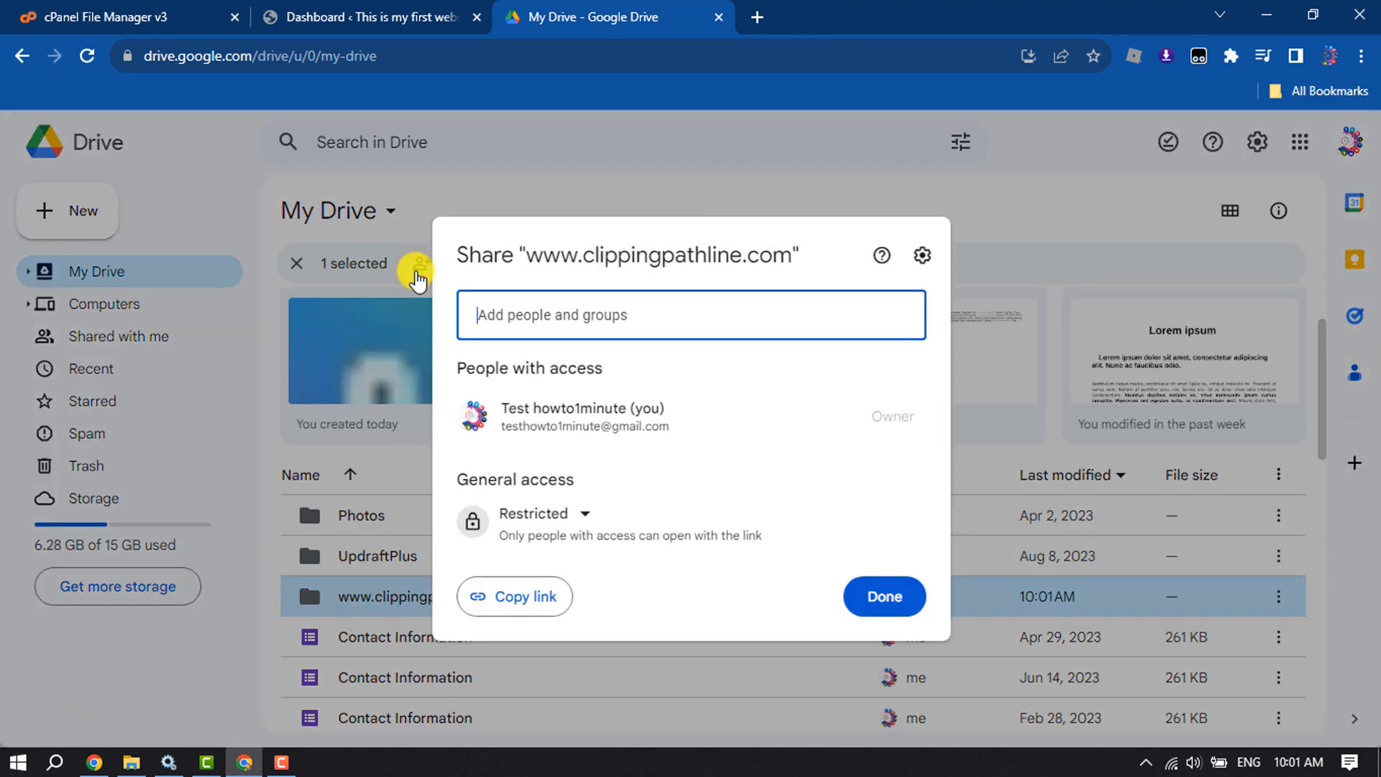
left_click(884, 596)
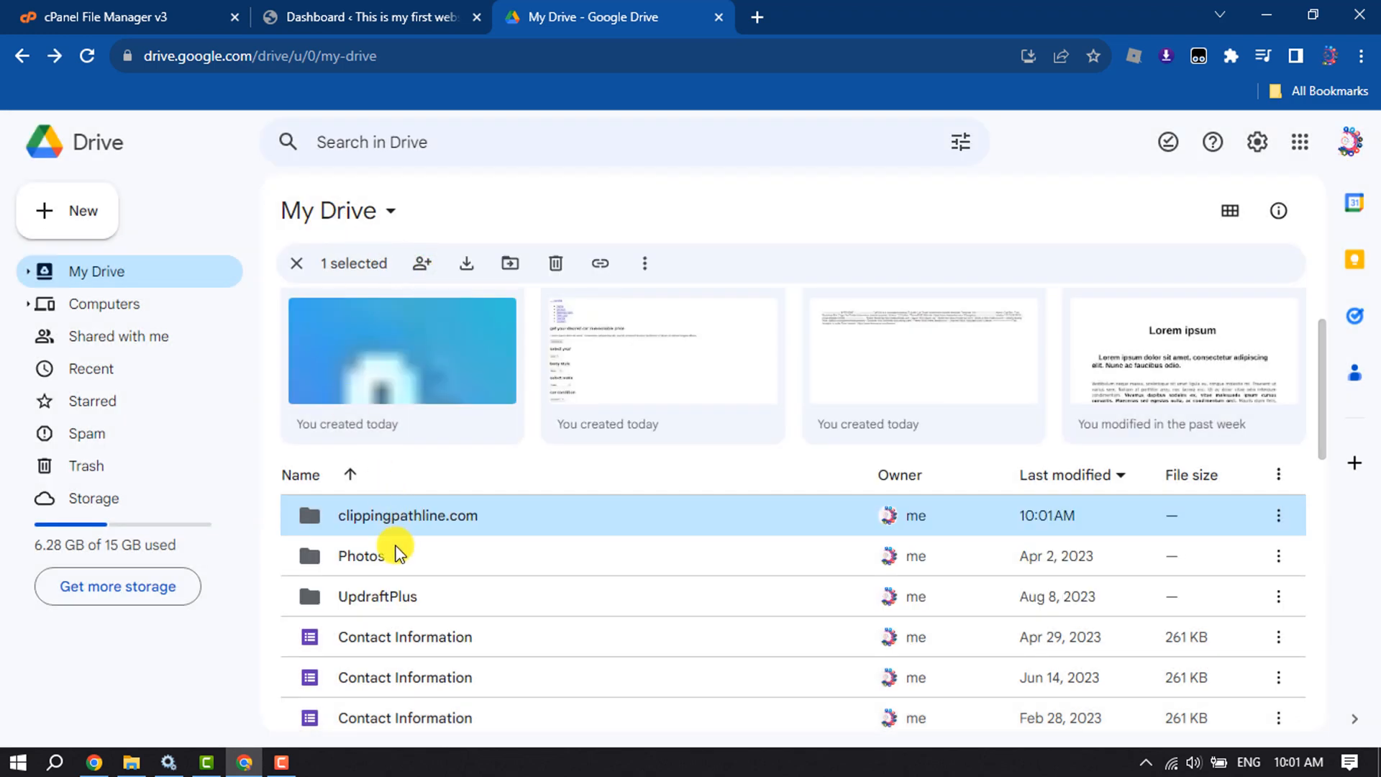
mouse_move(428, 515)
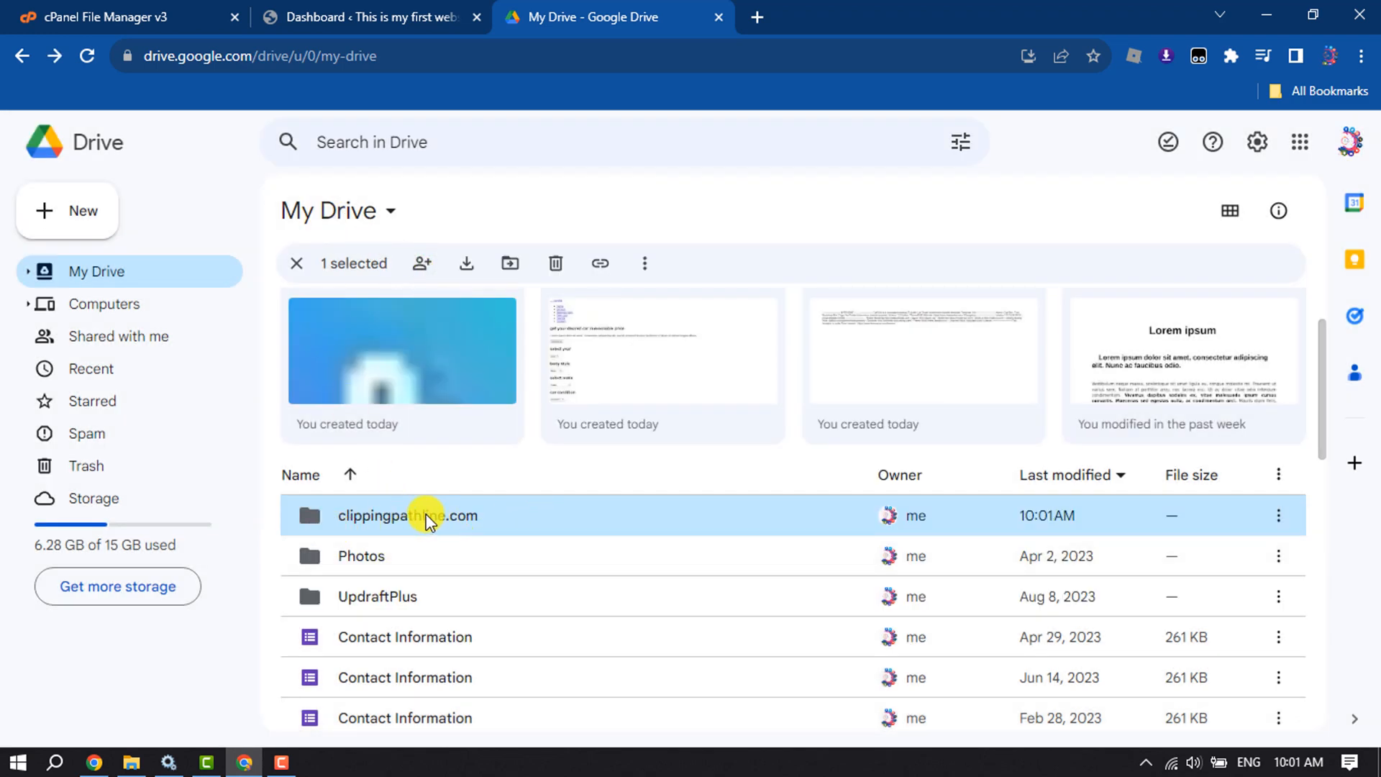
right_click(426, 516)
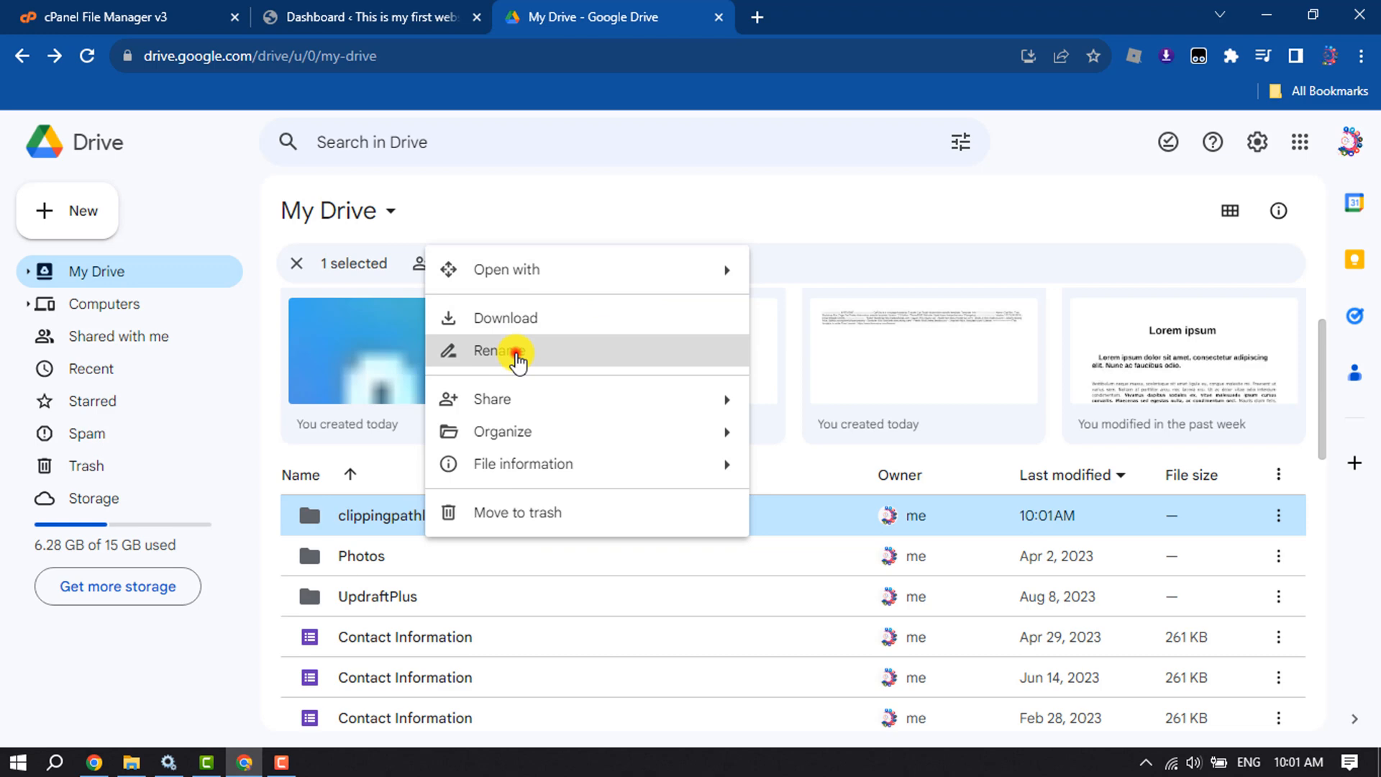
left_click(502, 351)
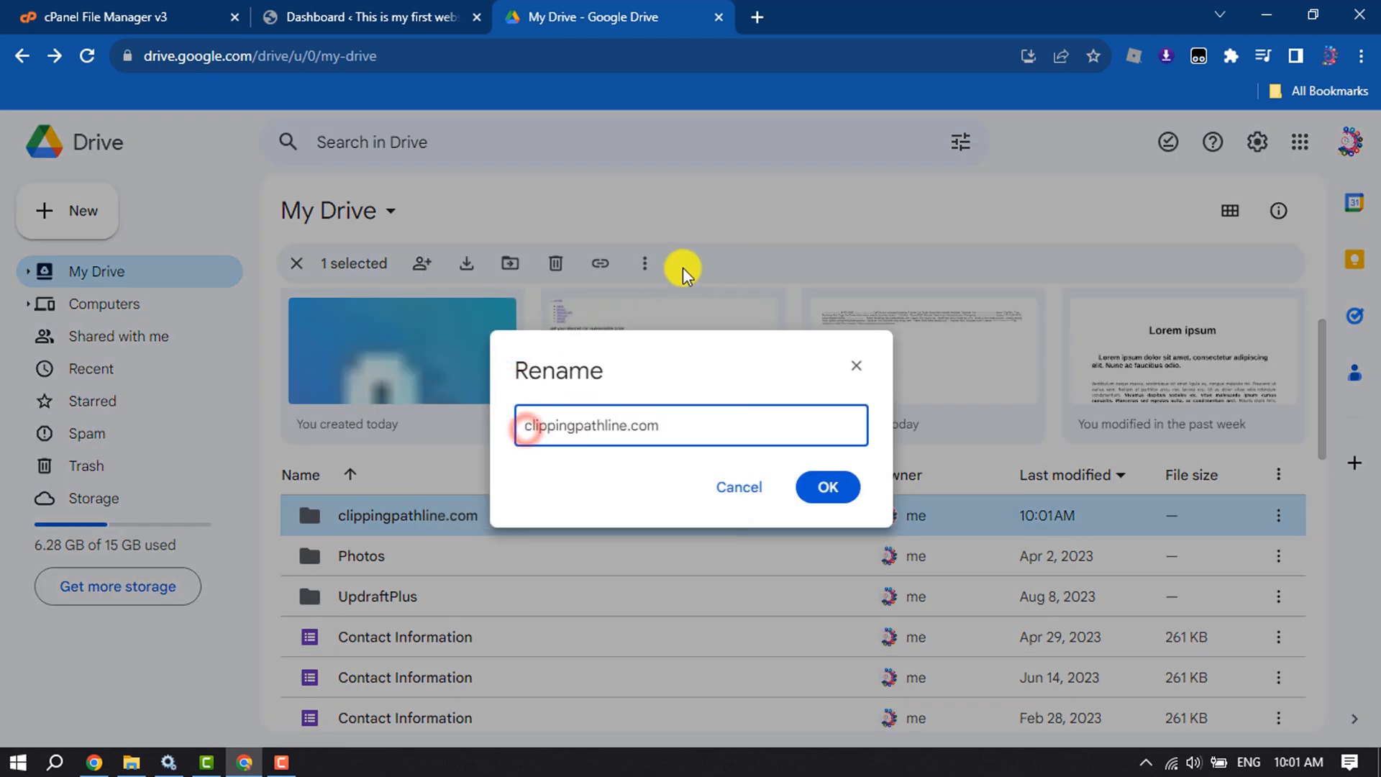
type("www.")
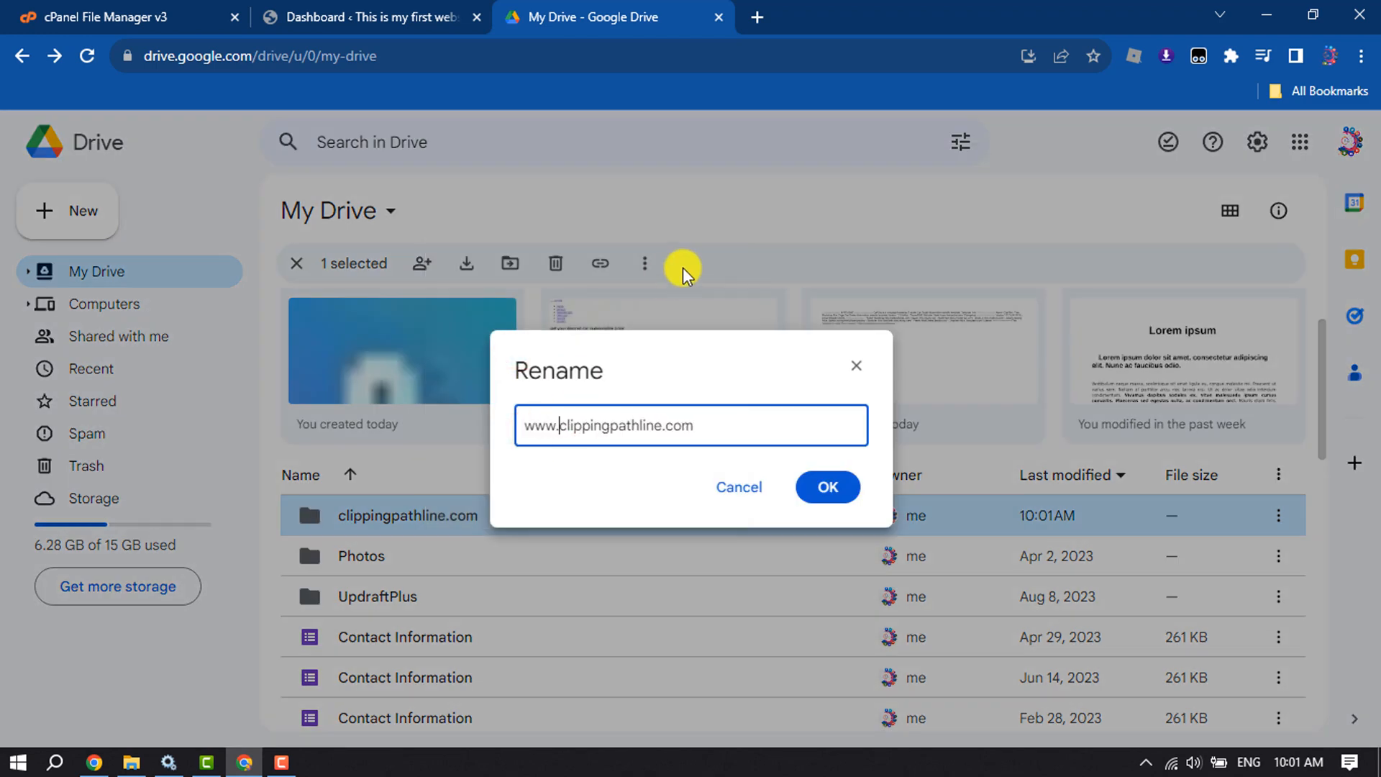
mouse_move(698, 465)
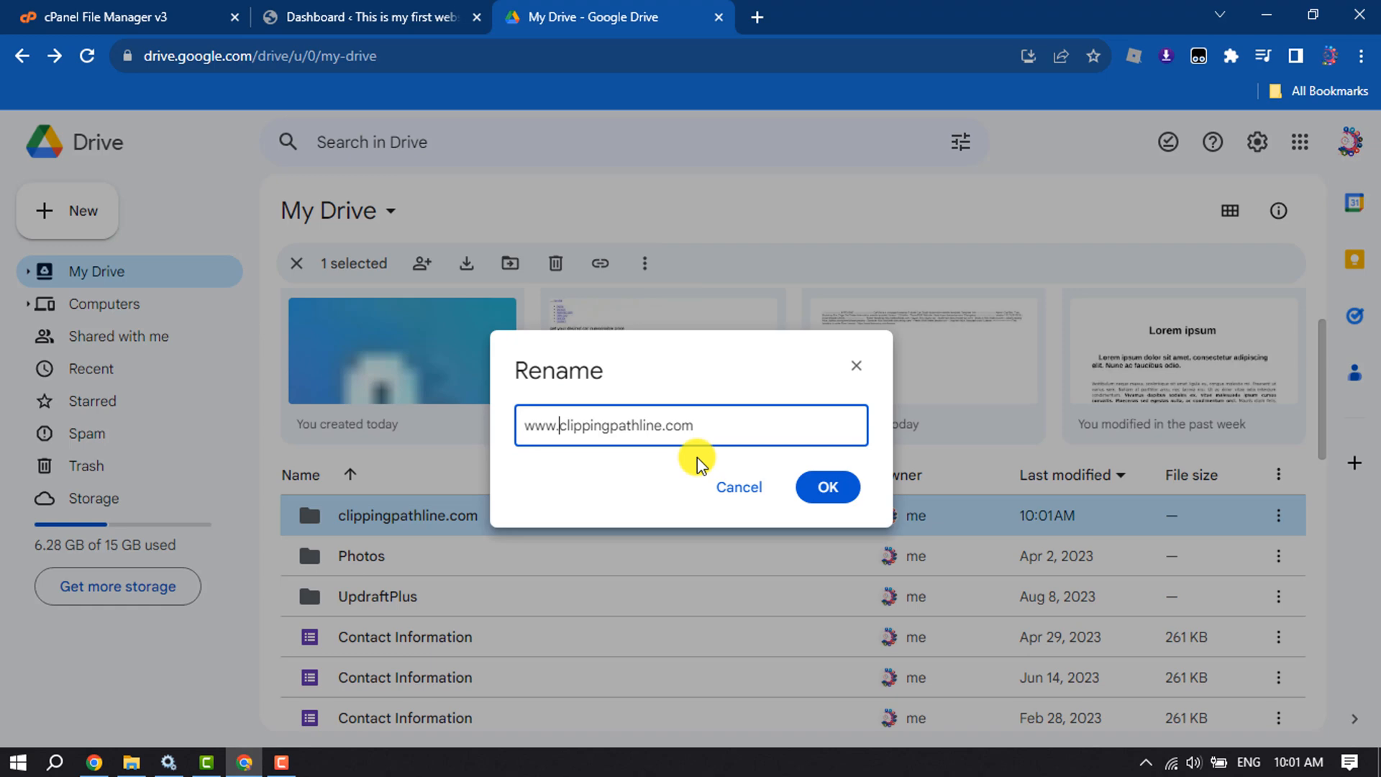
left_click(827, 487)
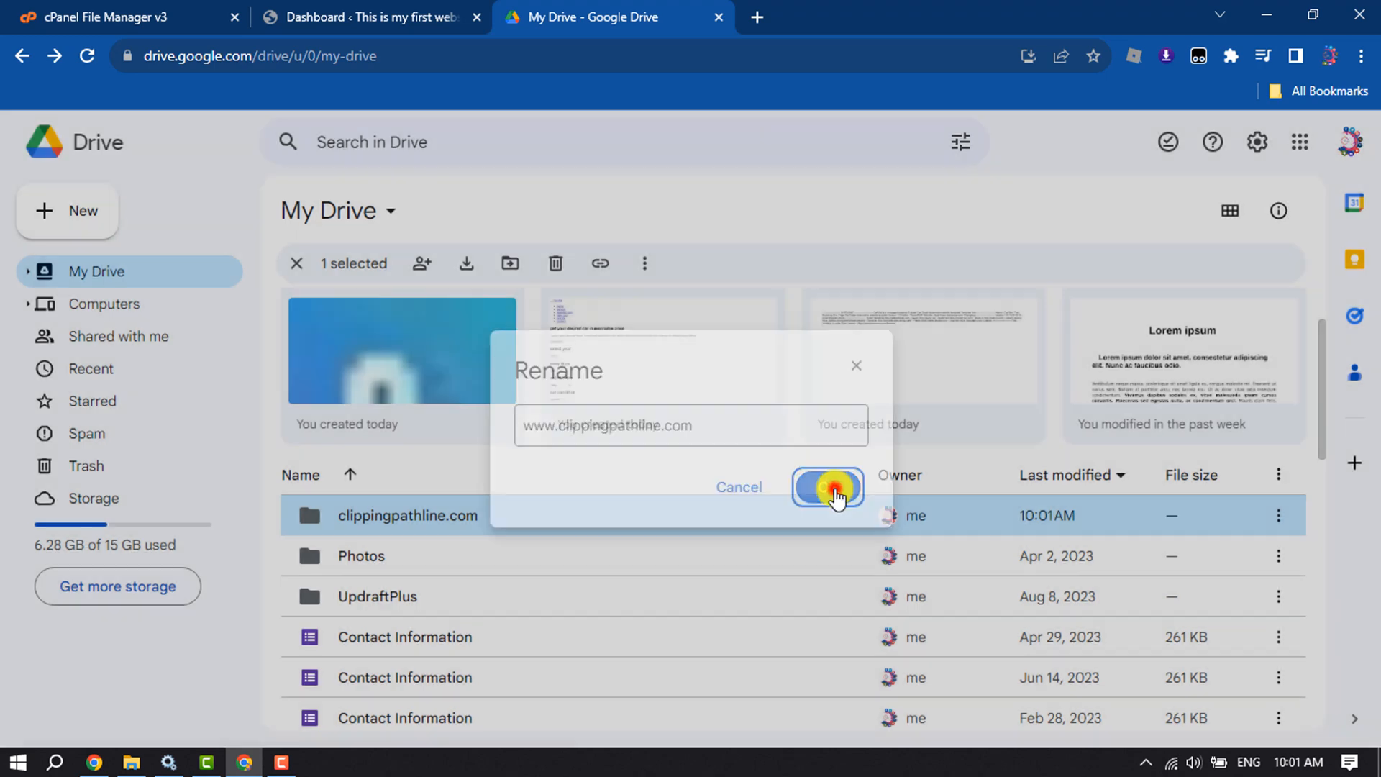
left_click(828, 486)
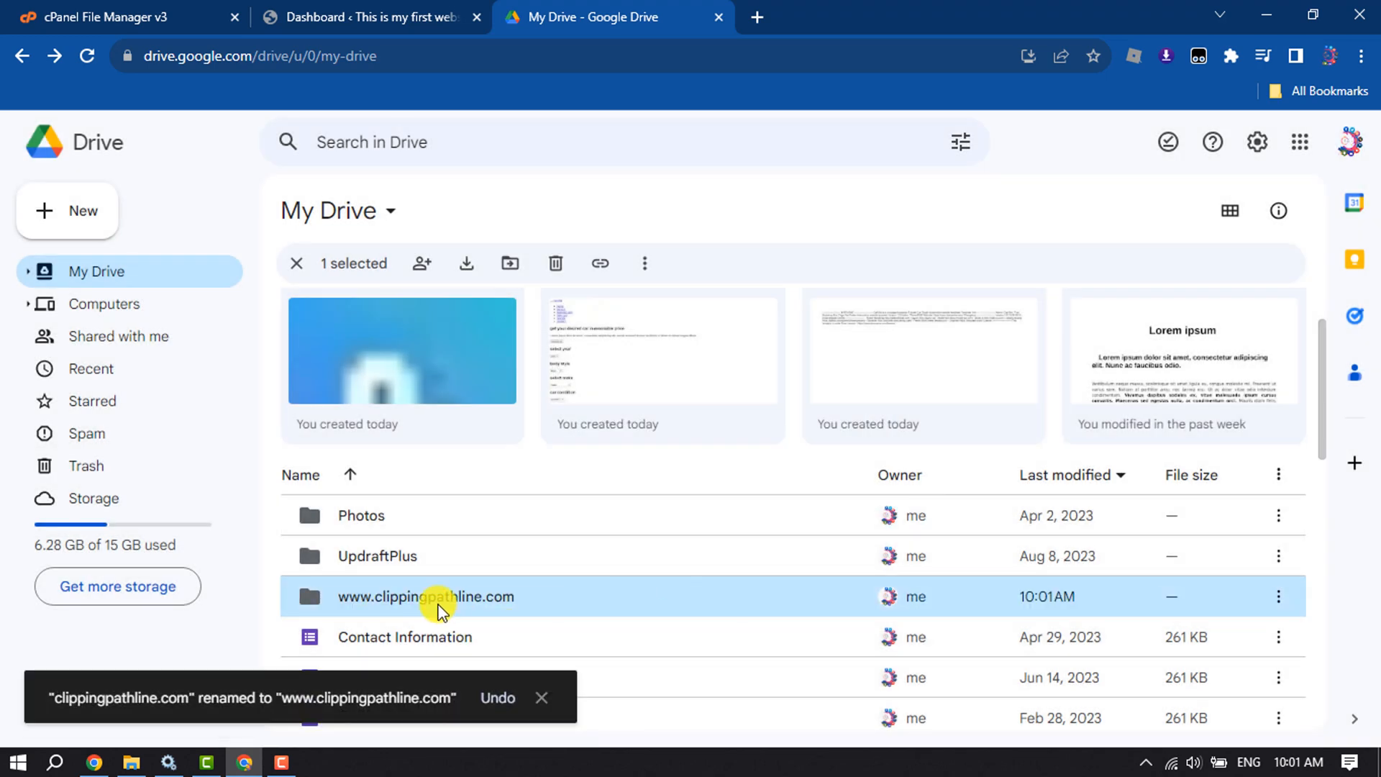
left_click(423, 263)
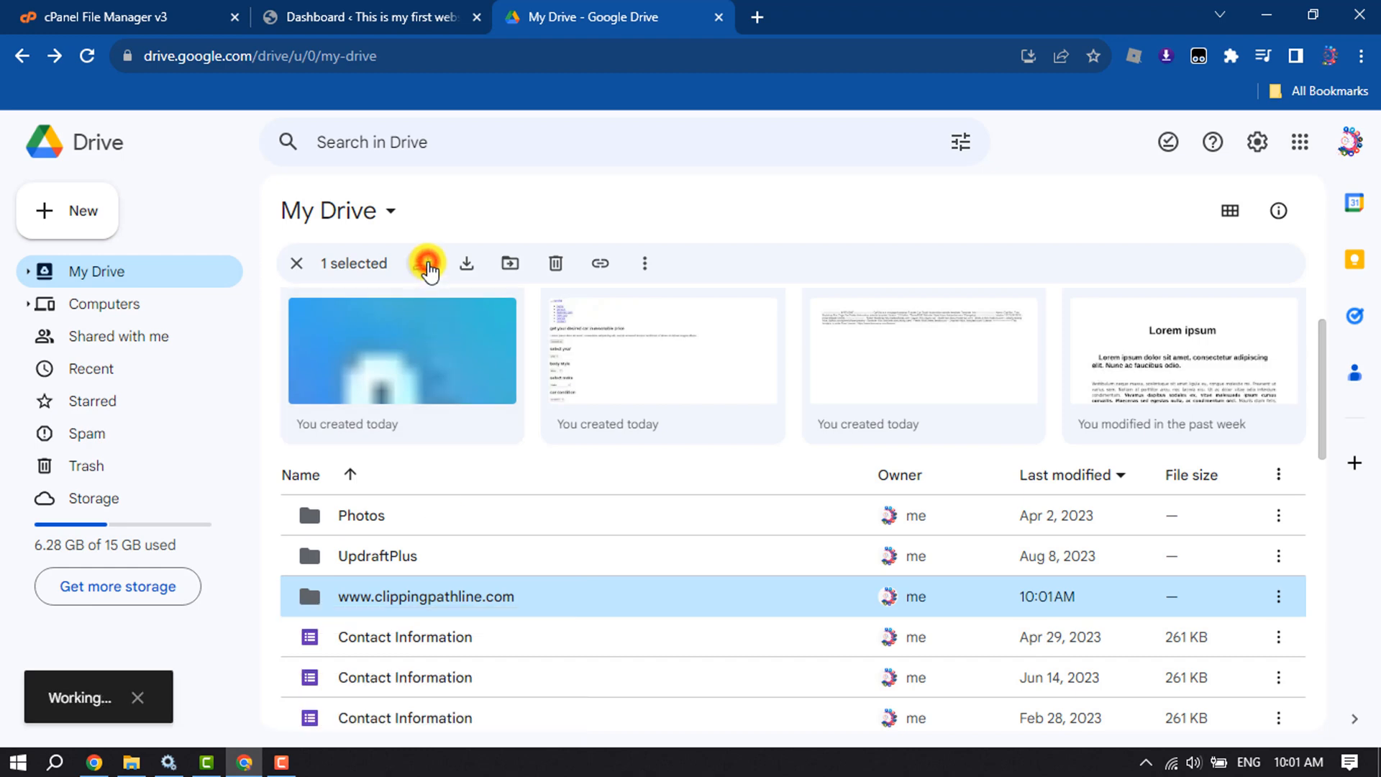
- Change the folder's General access from Restricted to 'Anyone with the link'
left_click(424, 263)
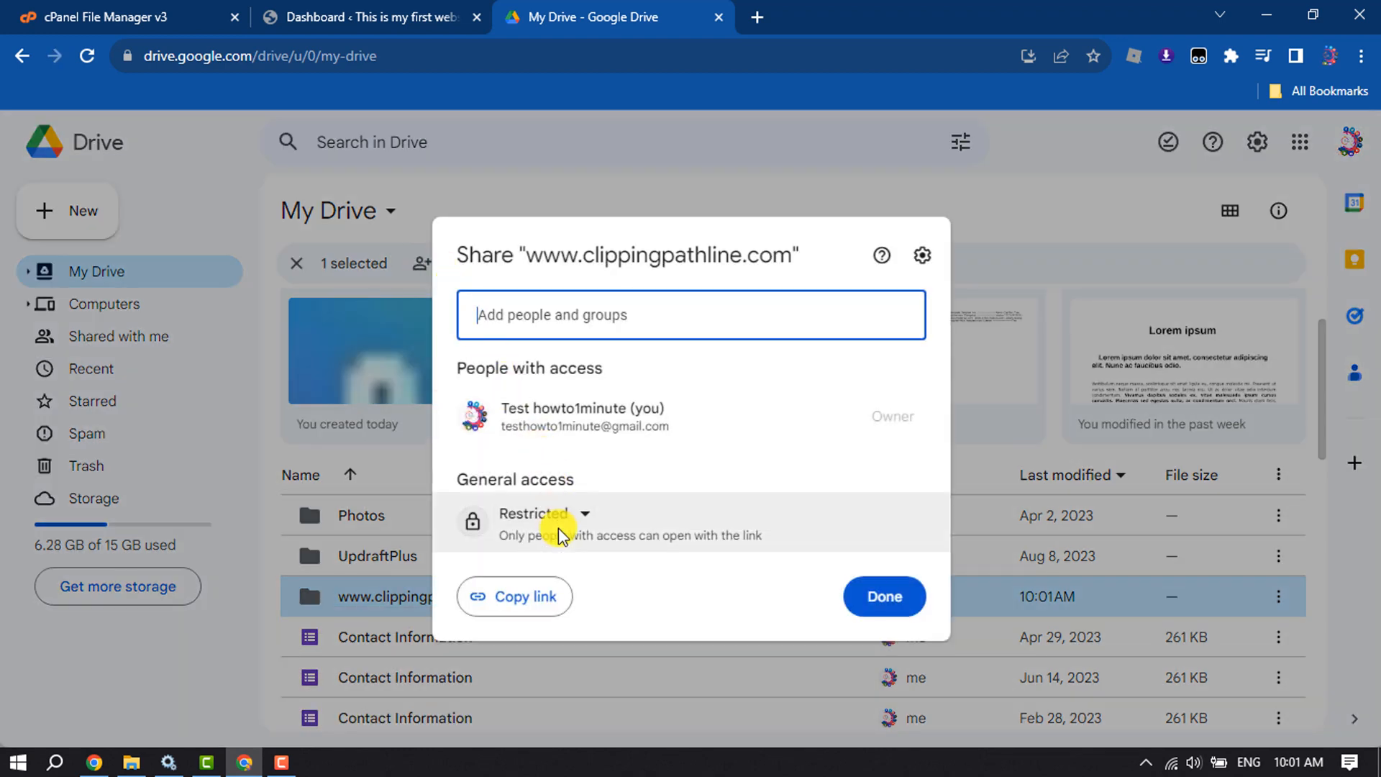
left_click(586, 513)
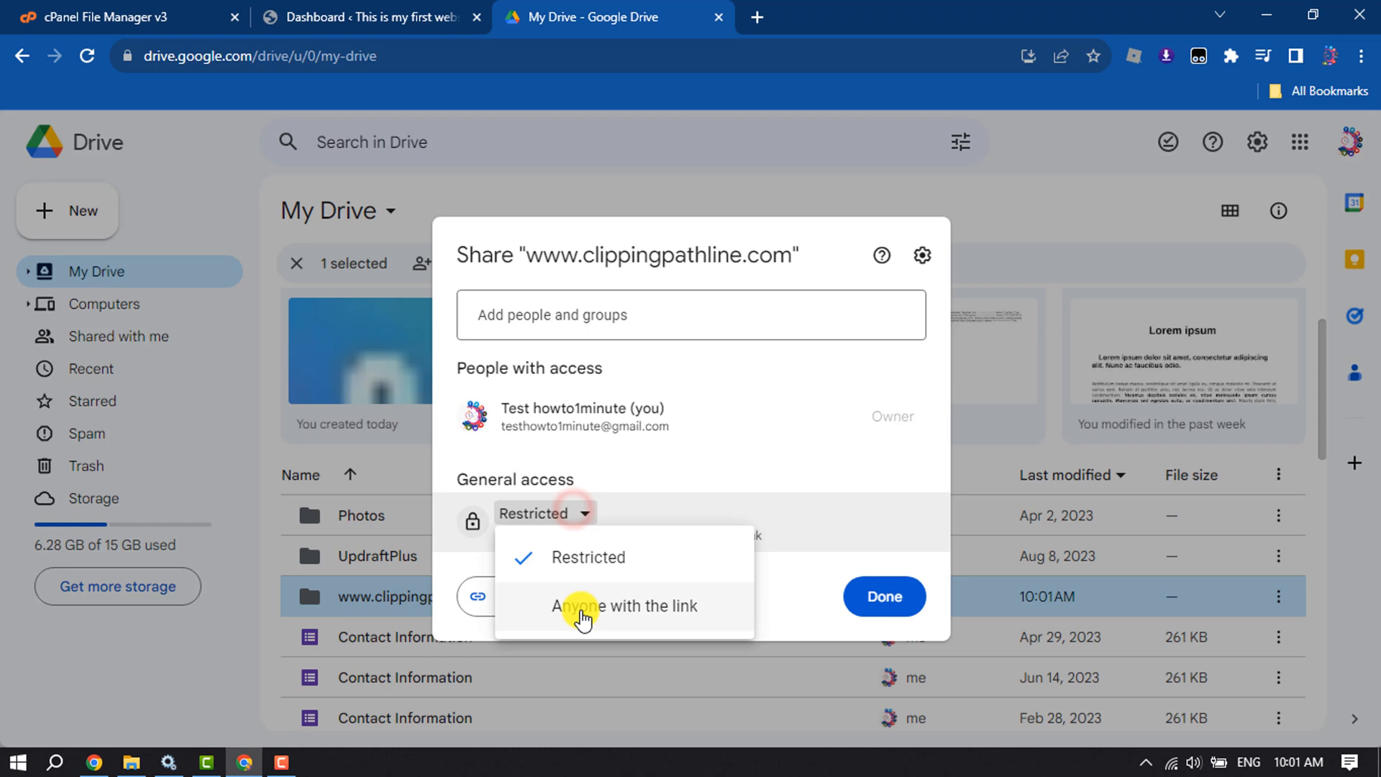
left_click(585, 606)
type("d")
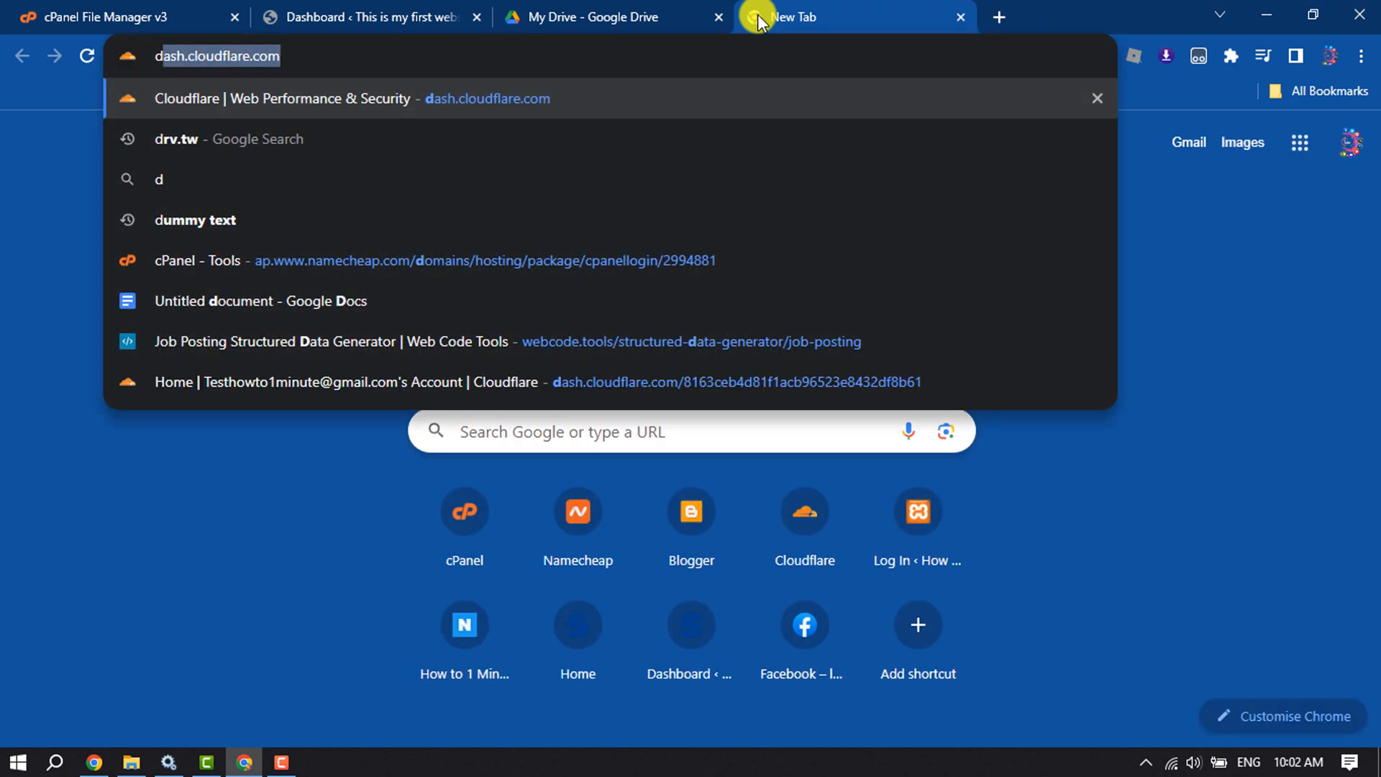
- Search the web for drv.tw and open the DriveToWeb site
left_click(202, 138)
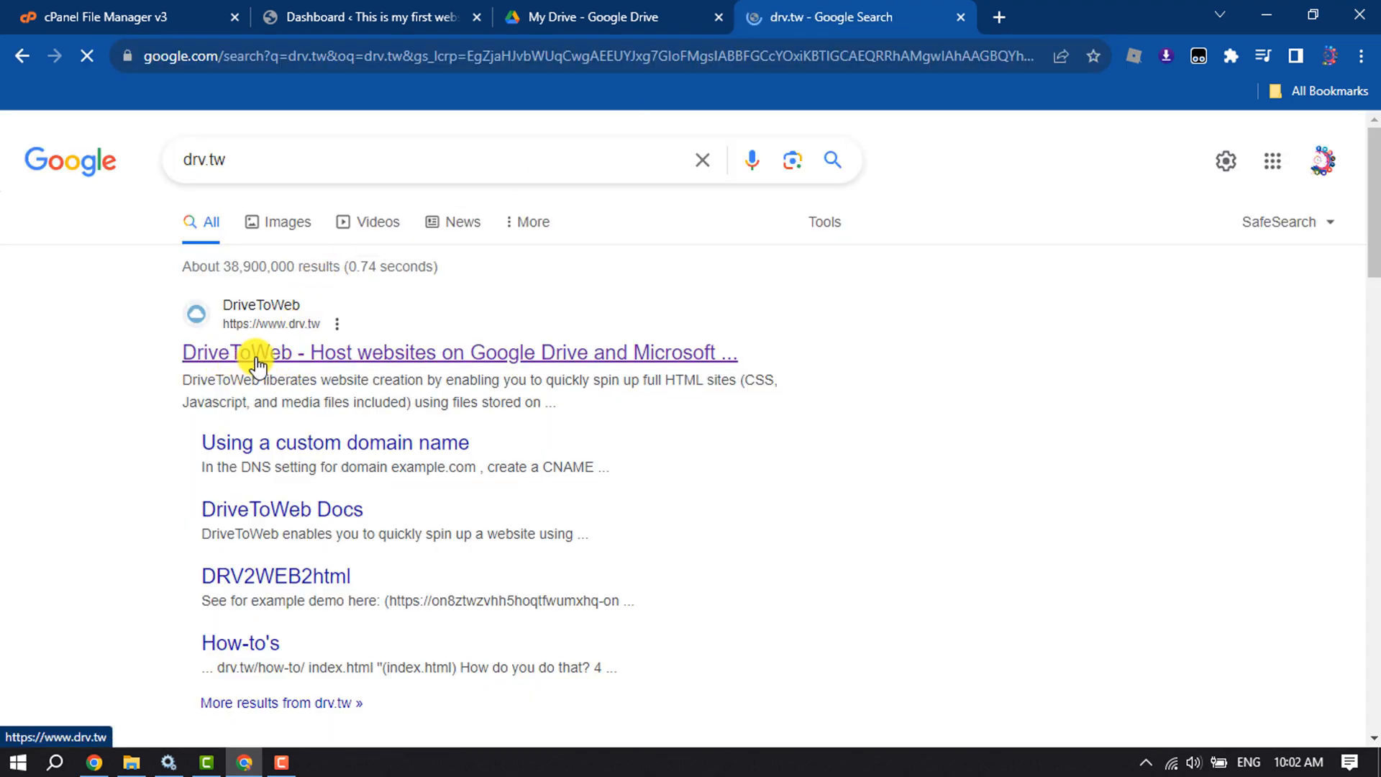
left_click(260, 353)
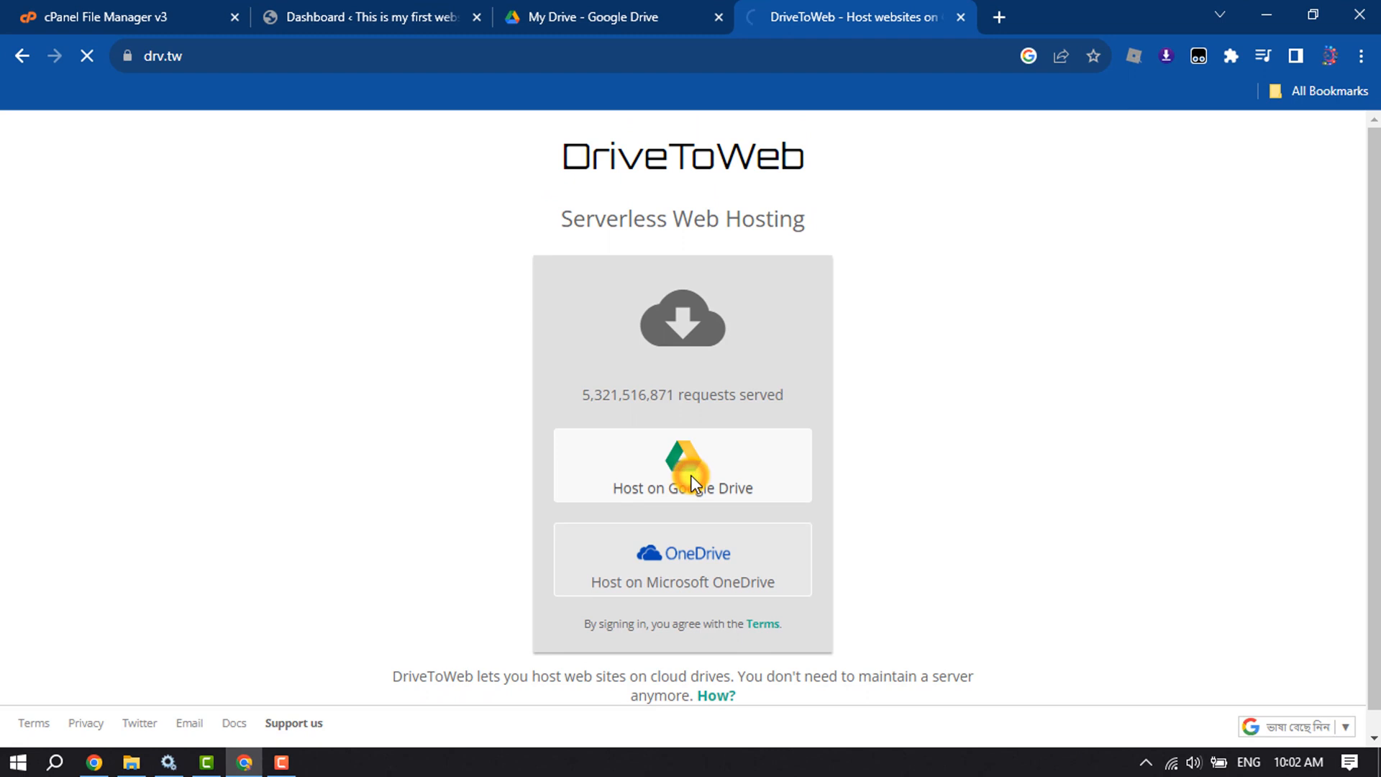
- Choose Host on Google Drive, sign in with the Google account, and allow Drive access
left_click(692, 465)
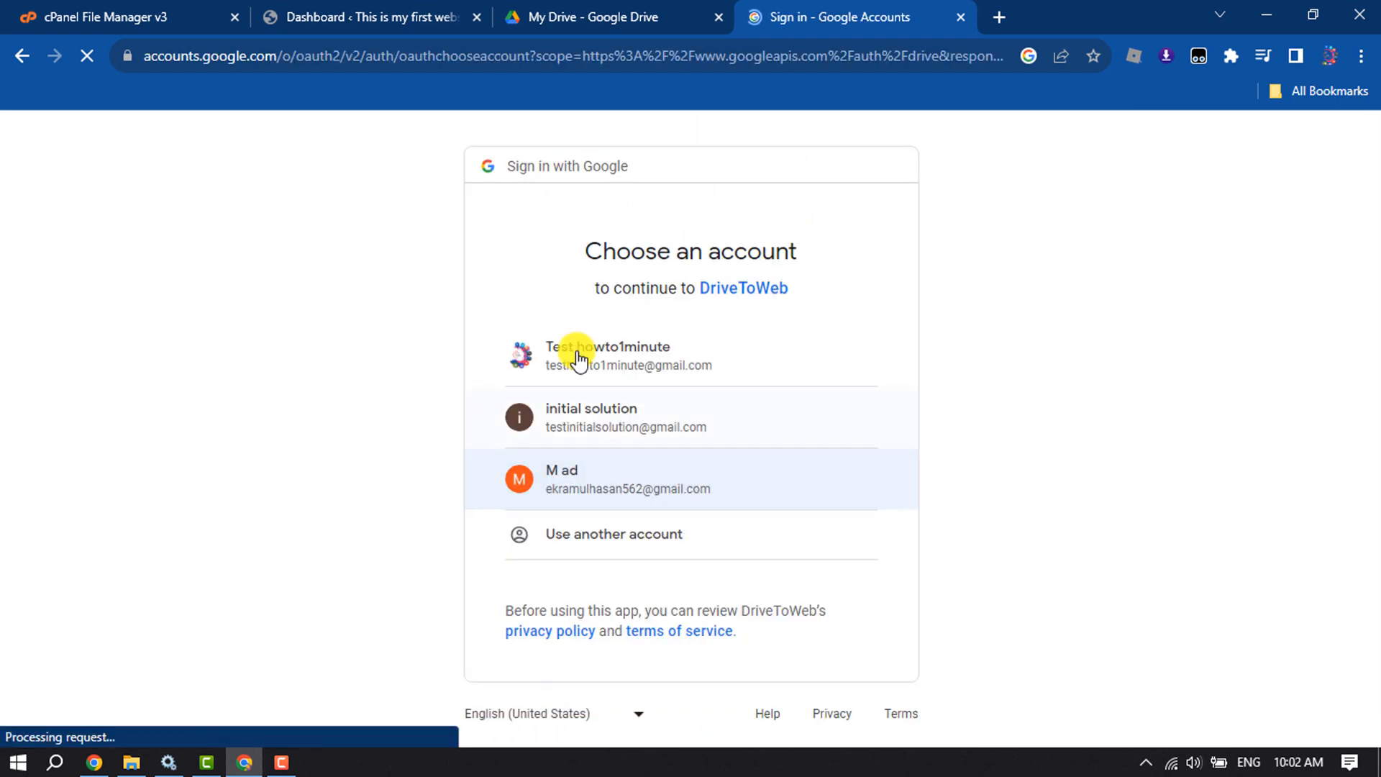
left_click(616, 369)
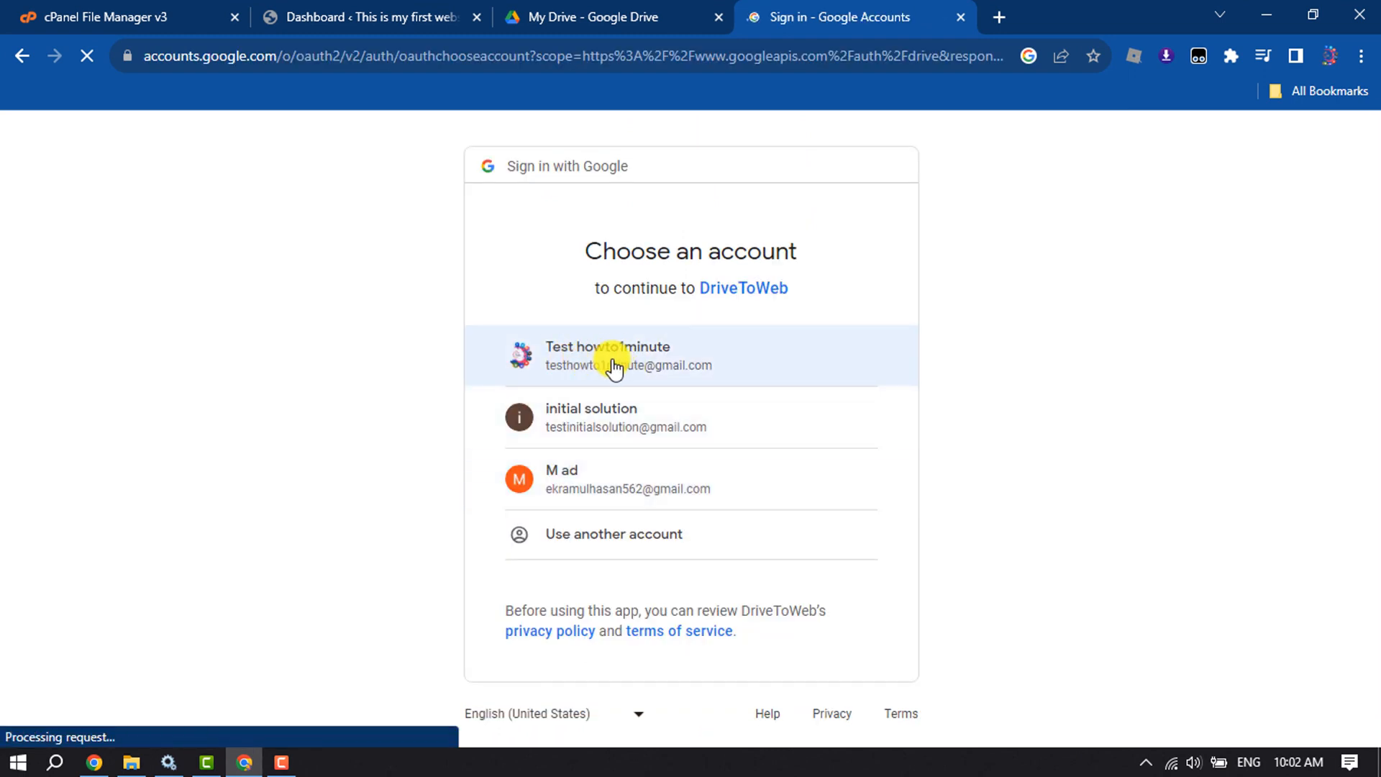
left_click(612, 364)
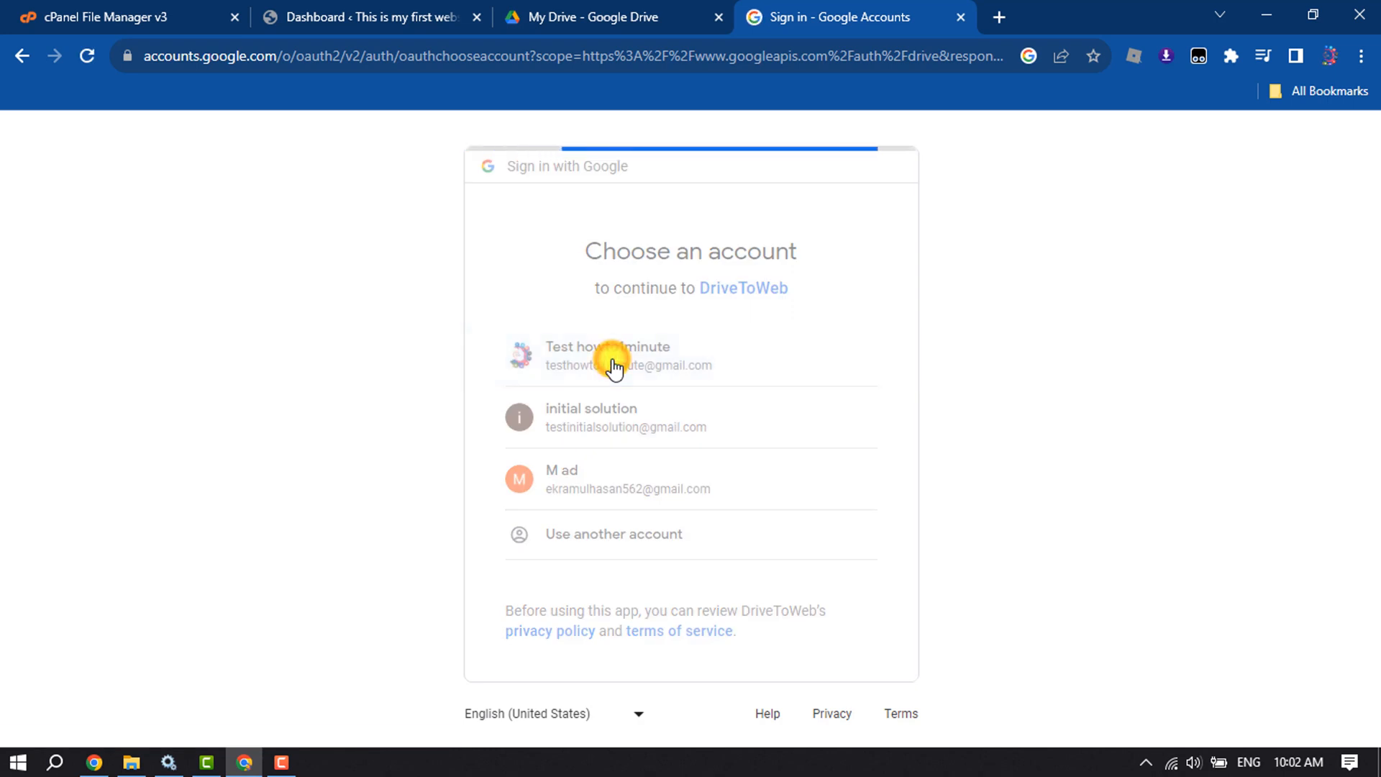
left_click(613, 366)
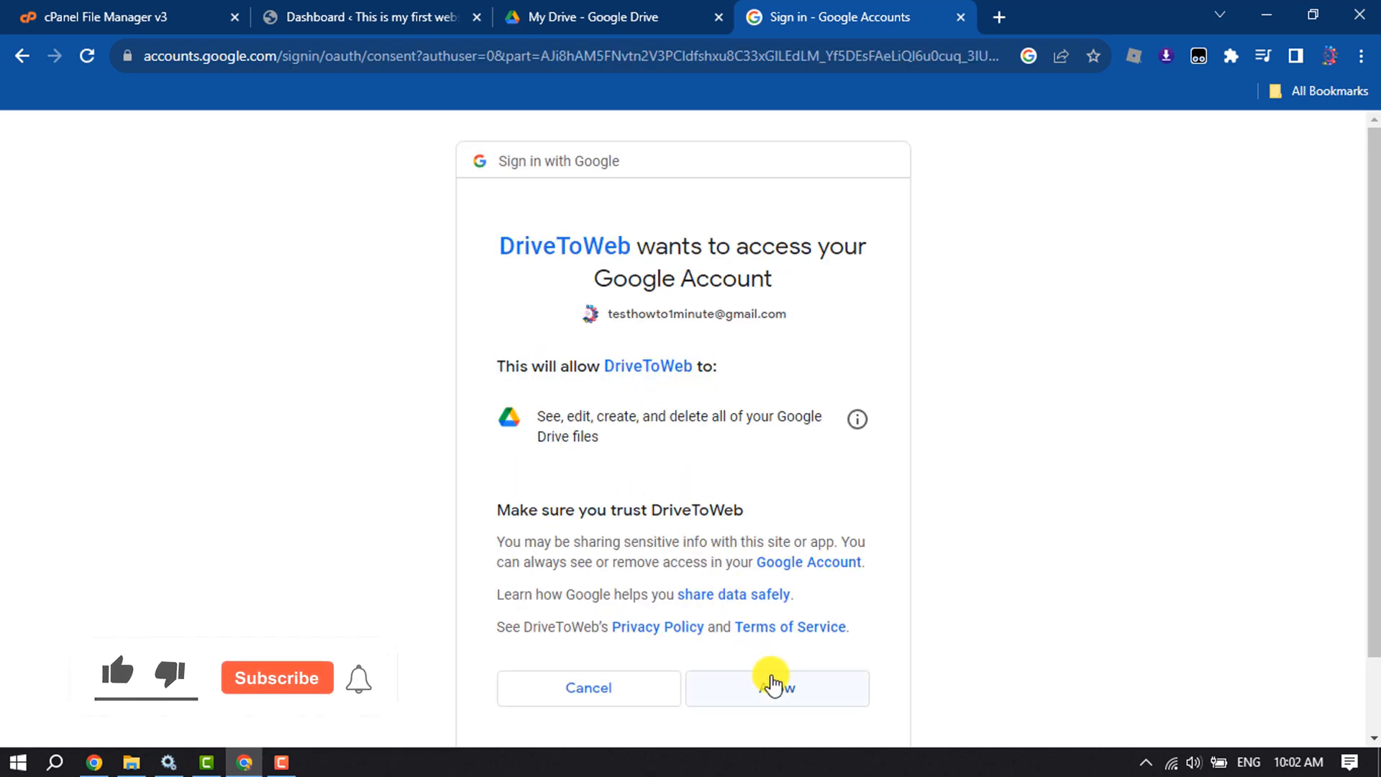
left_click(777, 688)
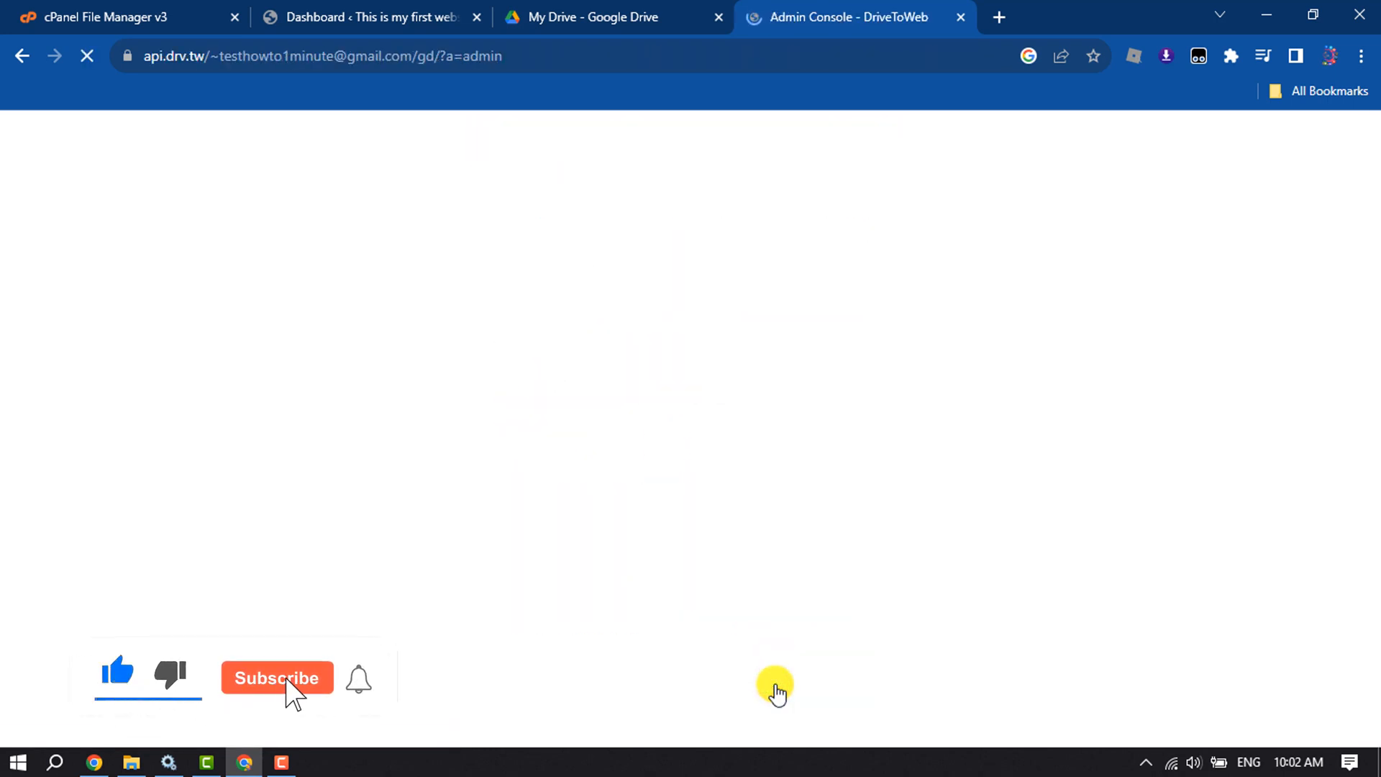
left_click(276, 677)
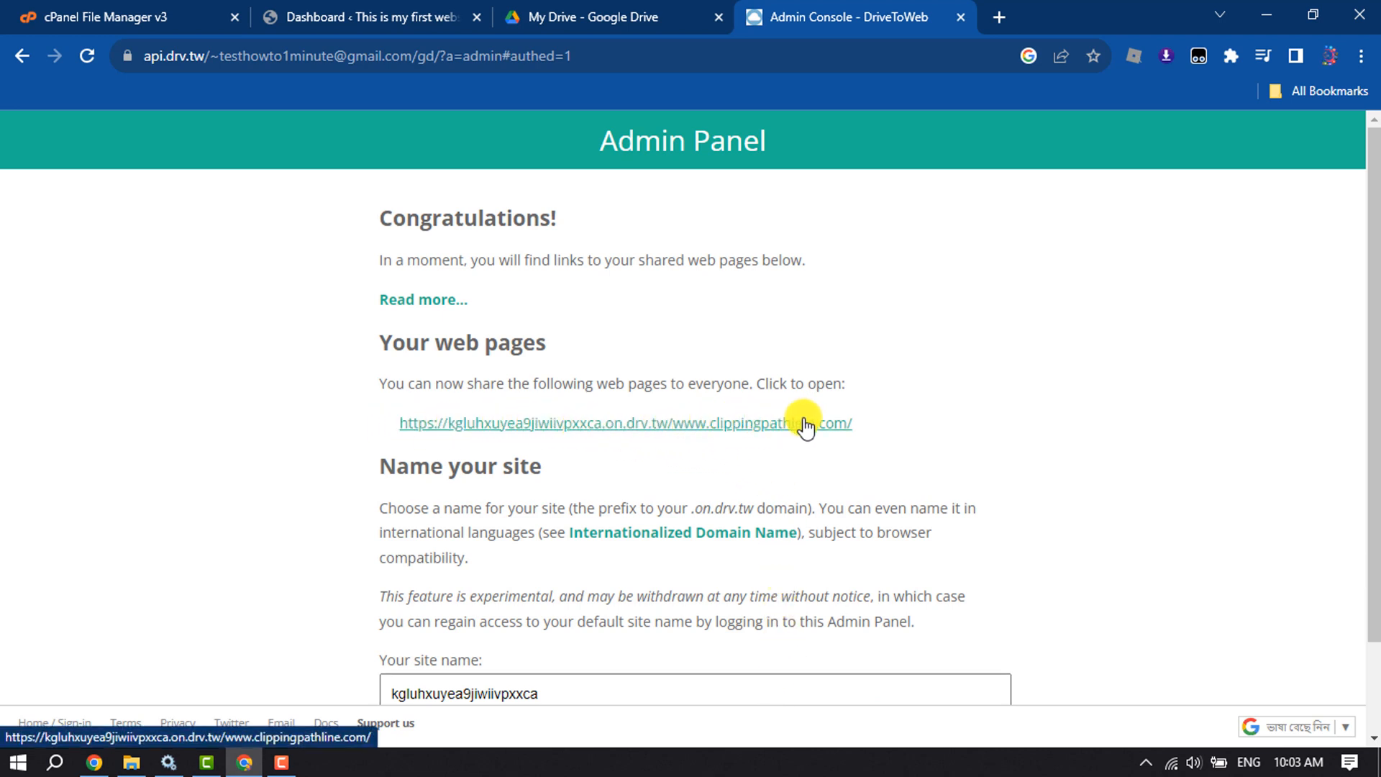
mouse_move(574, 429)
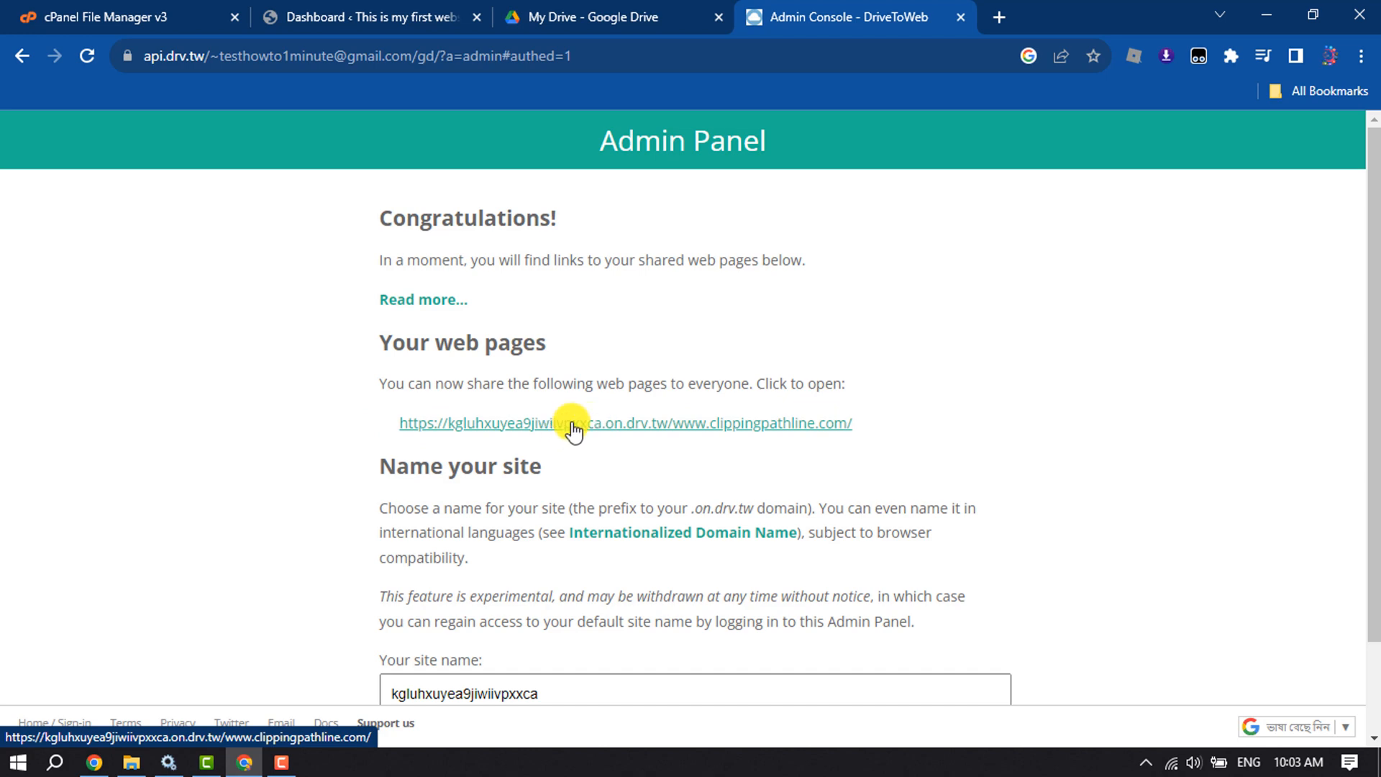
- Open the on.drv.tw link to view the live CarVilla site and scroll down
left_click(571, 424)
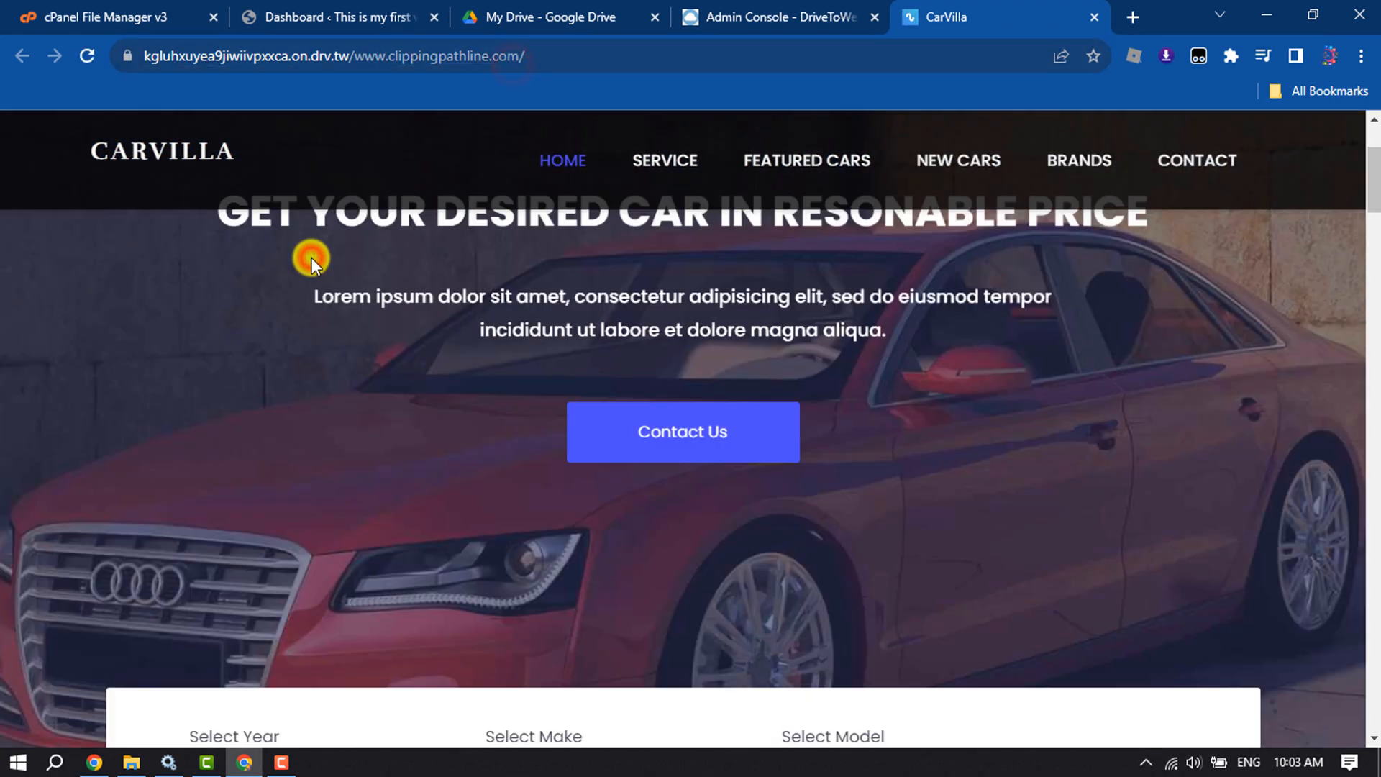
left_click(957, 160)
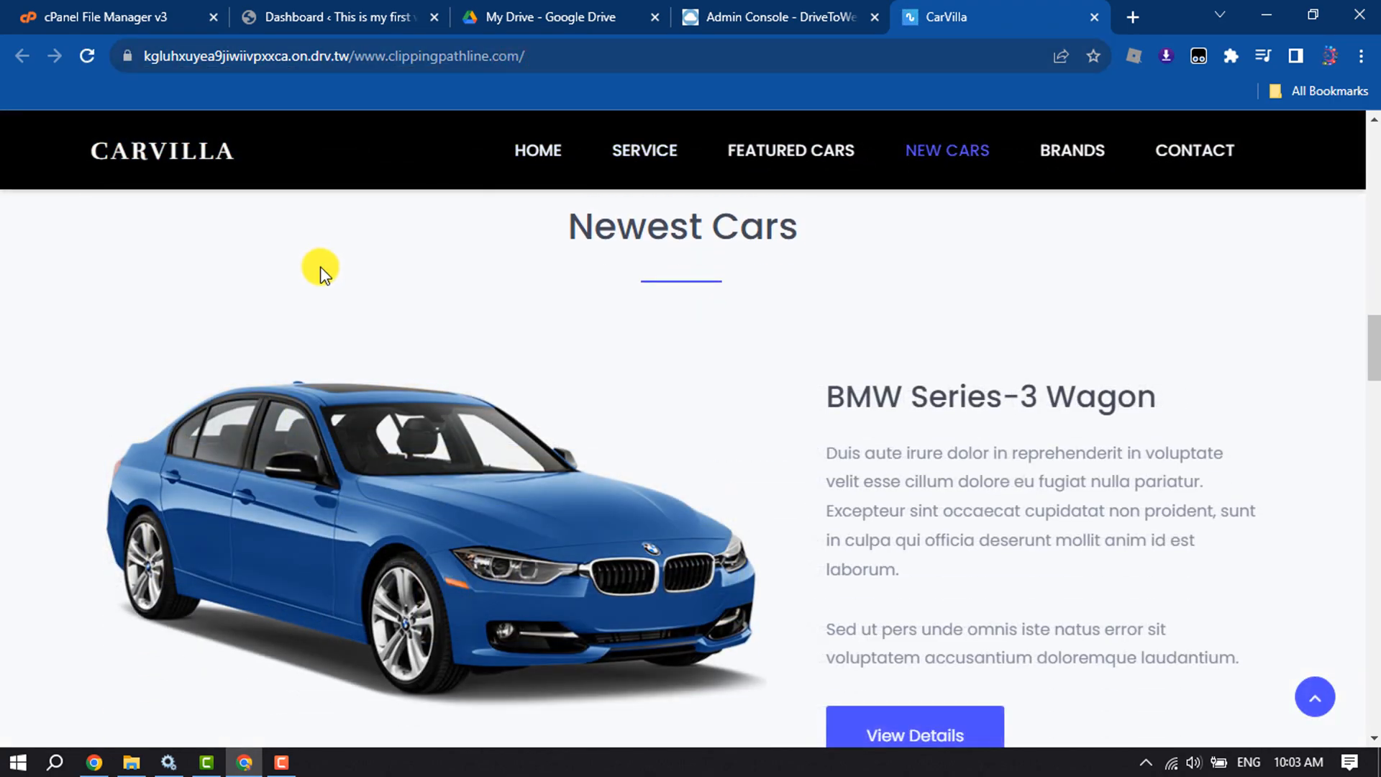
scroll("down", 3)
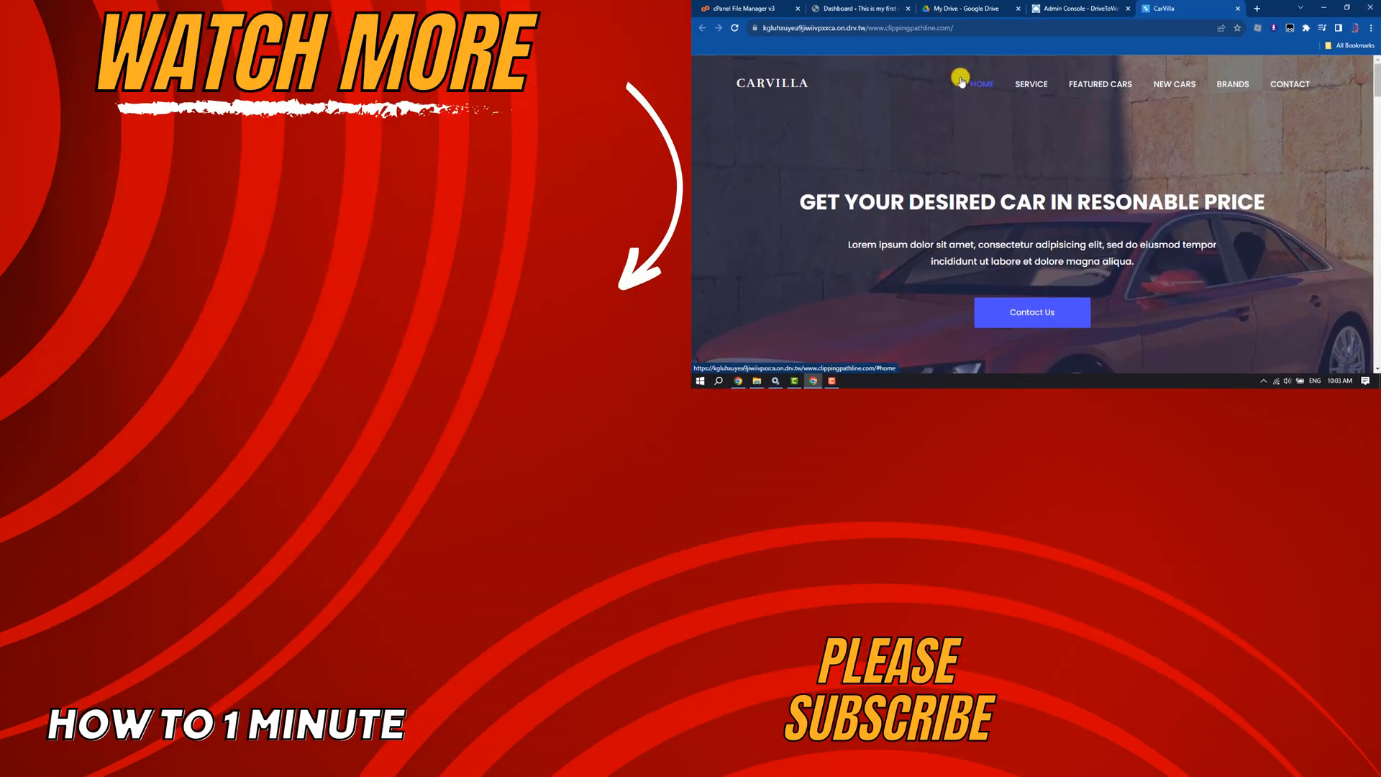
- Jump to the CarVilla site's SERVICE section from the navigation bar
left_click(1029, 84)
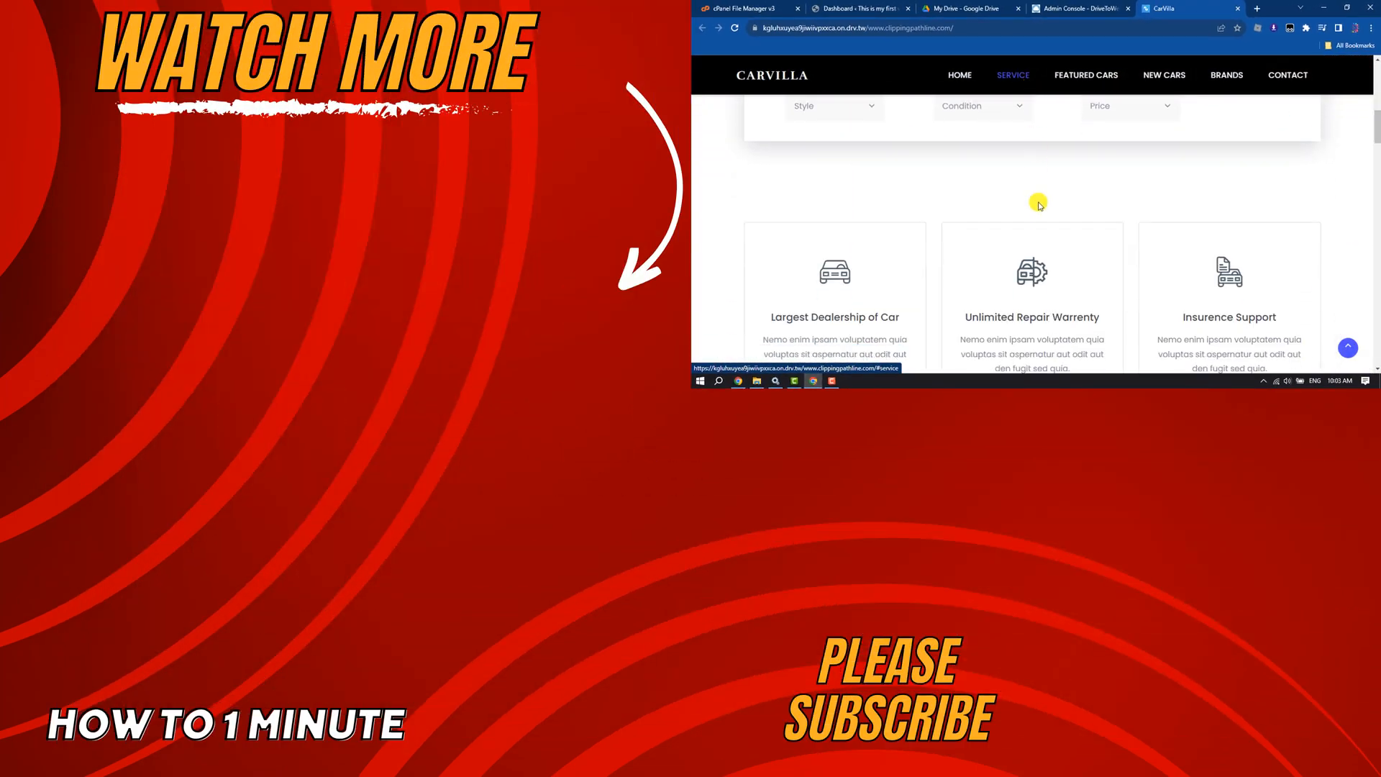